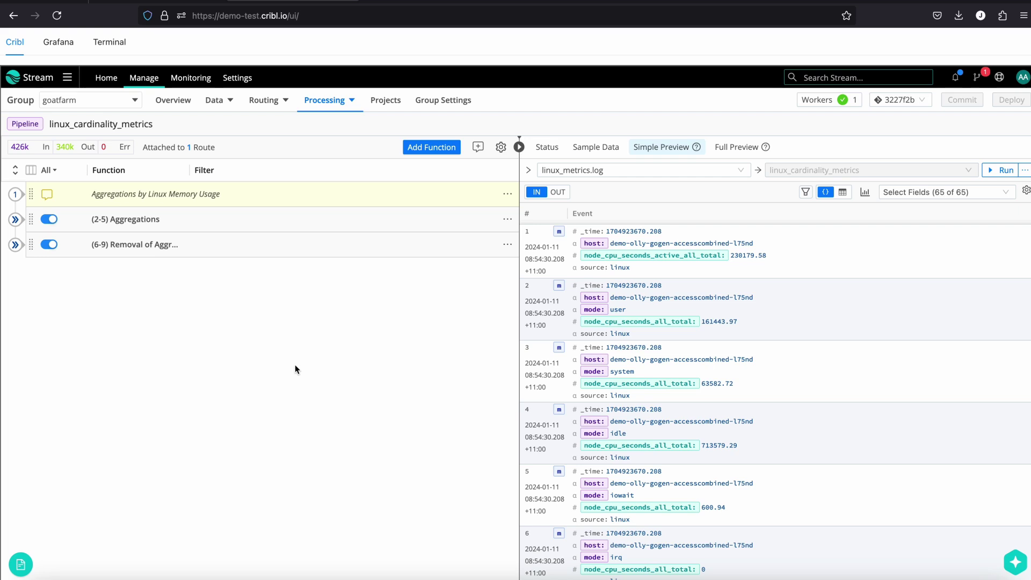
pyautogui.moveTo(219, 353)
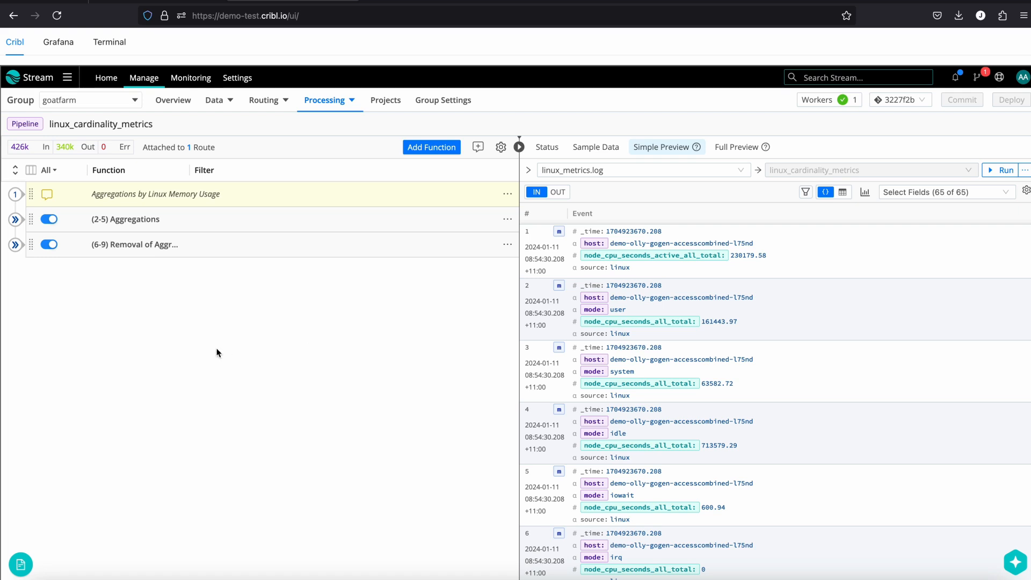
pyautogui.moveTo(118, 314)
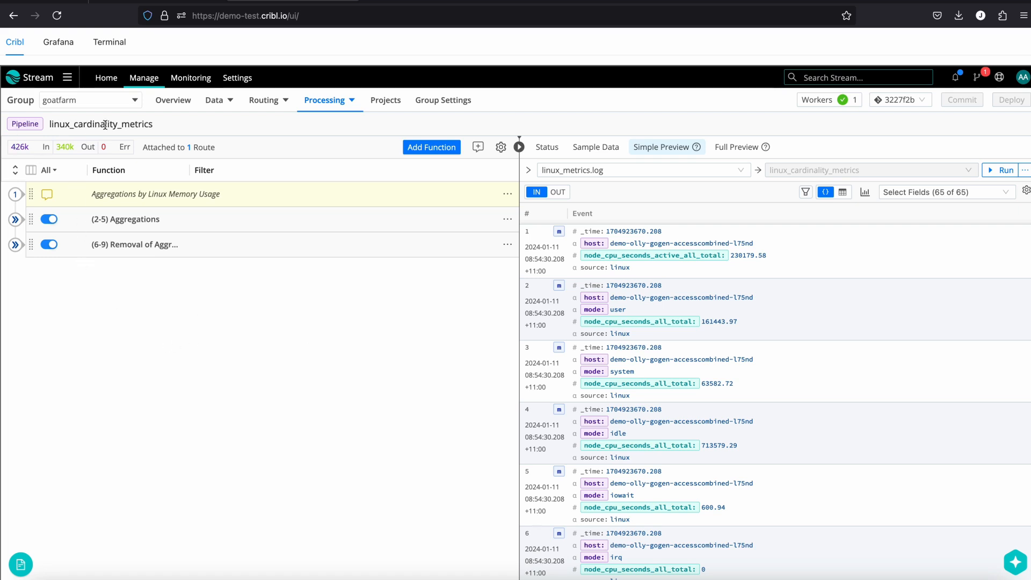
pyautogui.moveTo(438, 154)
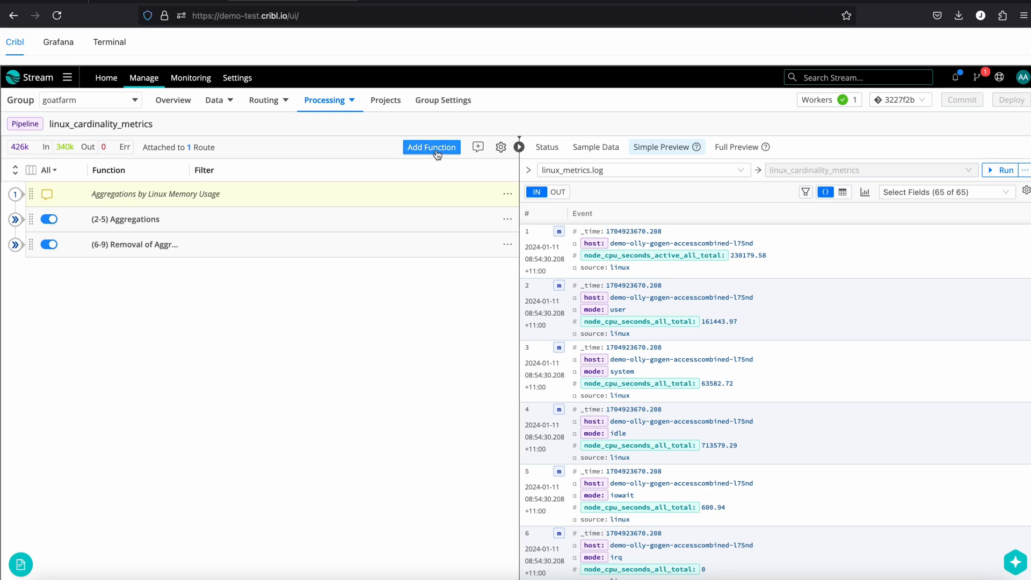
# - Expand the (2-5) Aggregations group and collapse the node_cpu_seconds_all_total aggregation details
pyautogui.click(431, 146)
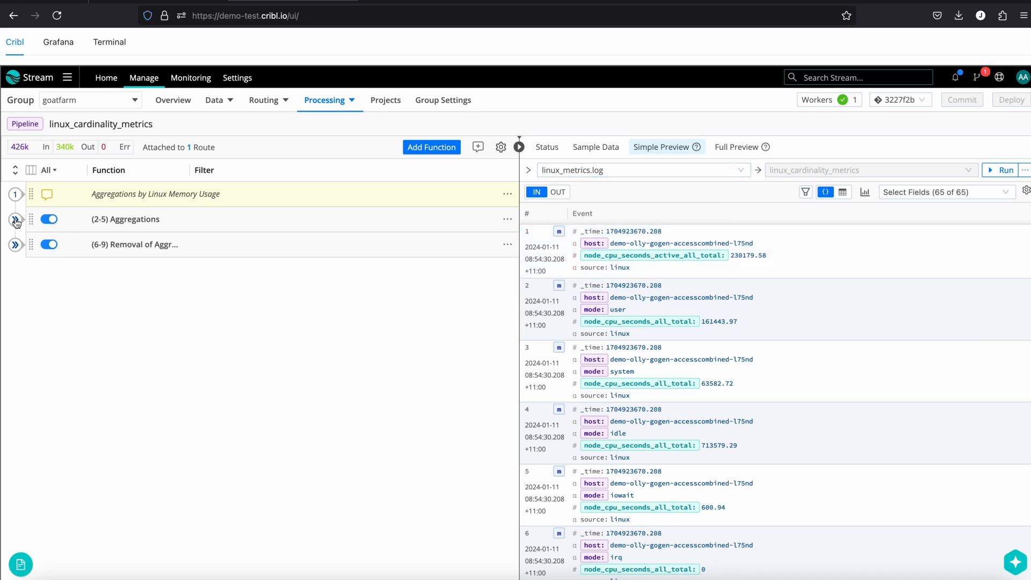
pyautogui.moveTo(8, 225)
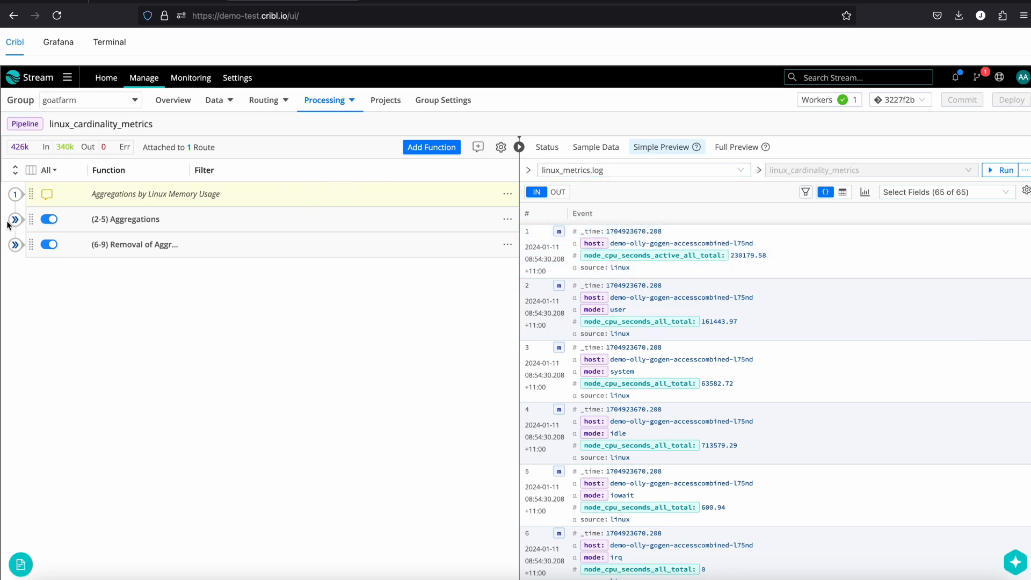
pyautogui.click(15, 219)
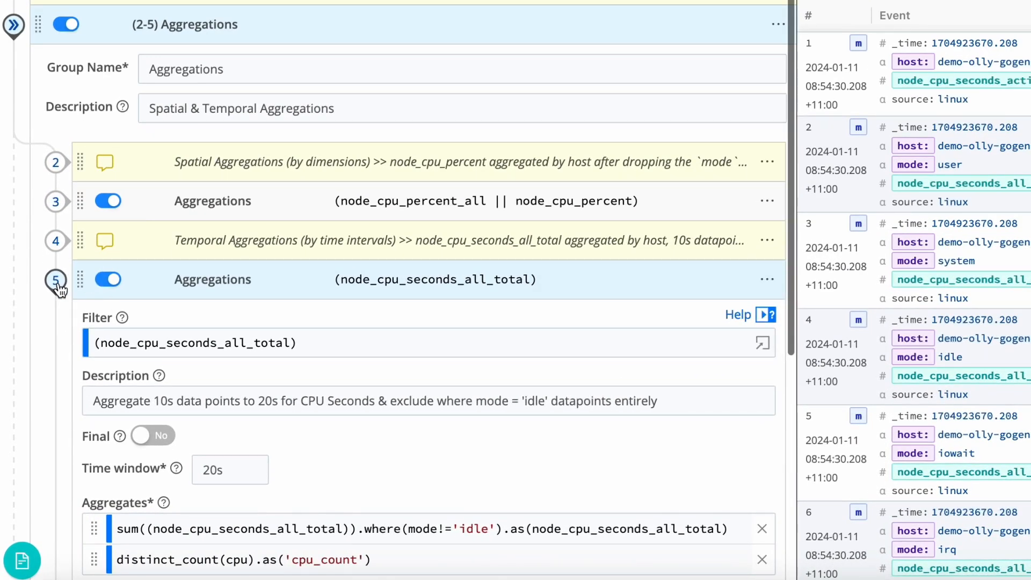
pyautogui.click(56, 280)
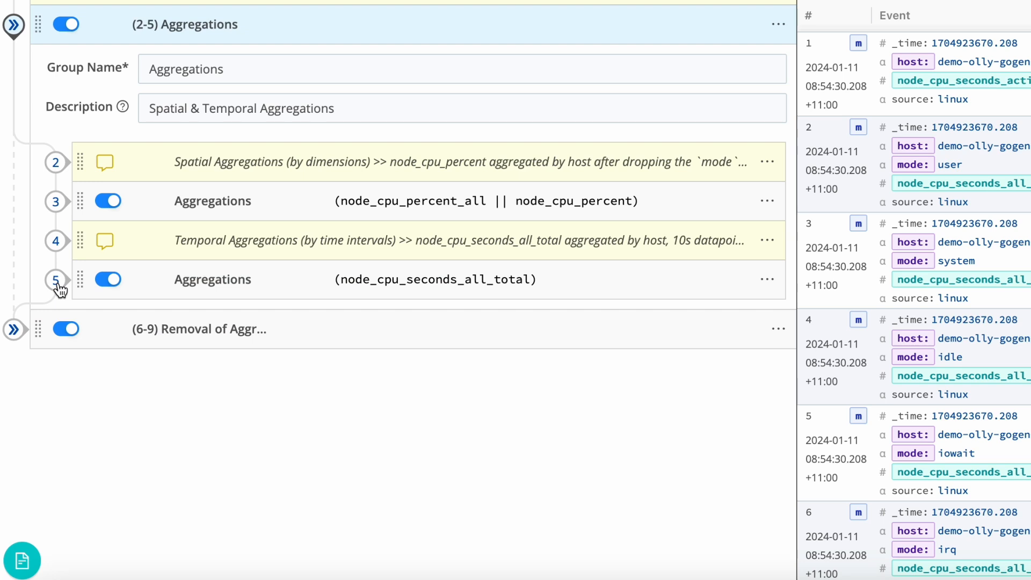
pyautogui.moveTo(77, 281)
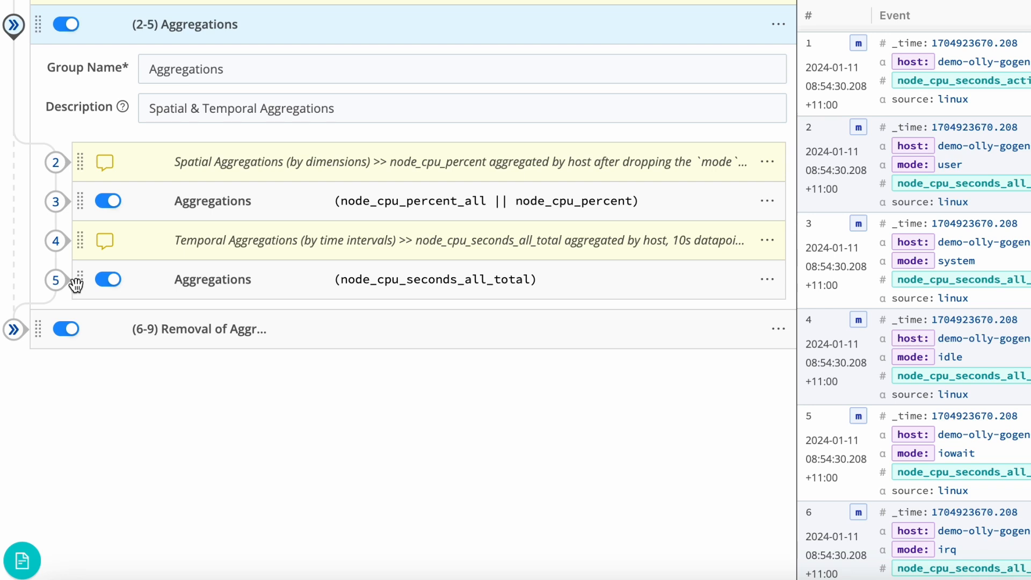
pyautogui.moveTo(63, 206)
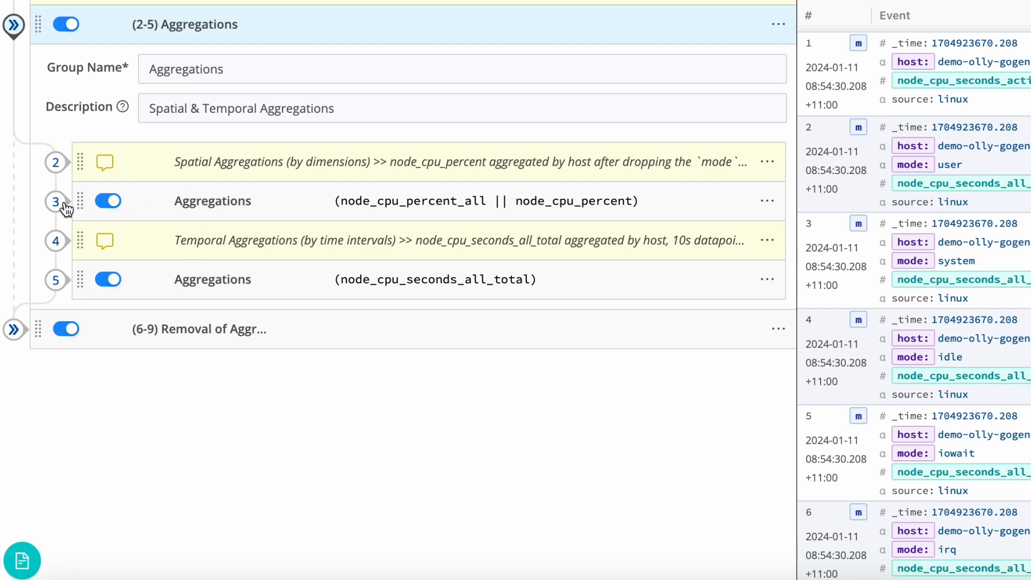
pyautogui.moveTo(348, 176)
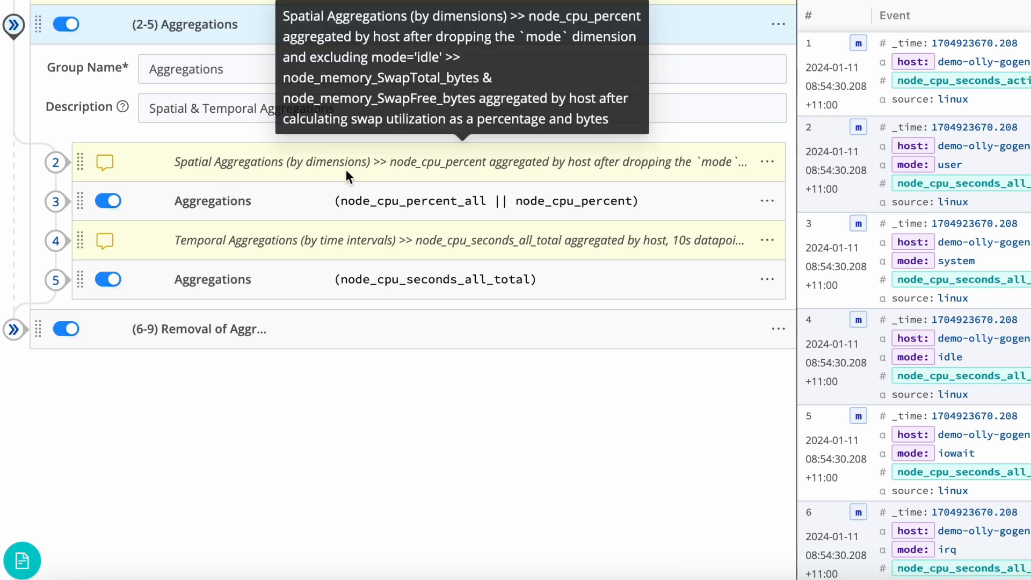
# - Open the node_cpu_percent aggregation and review its 10s time window and evaluate fields
pyautogui.click(213, 201)
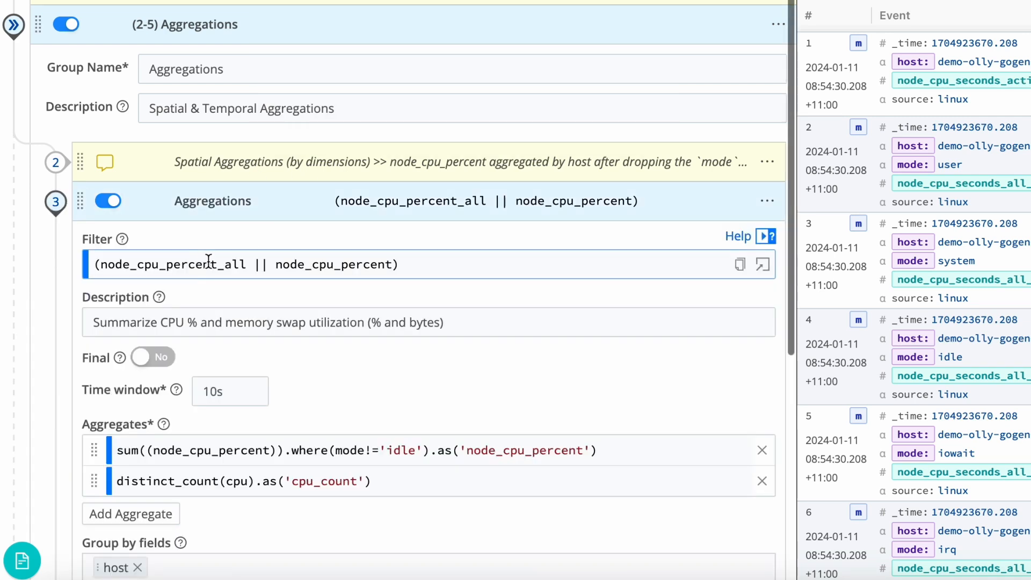
pyautogui.moveTo(408, 203)
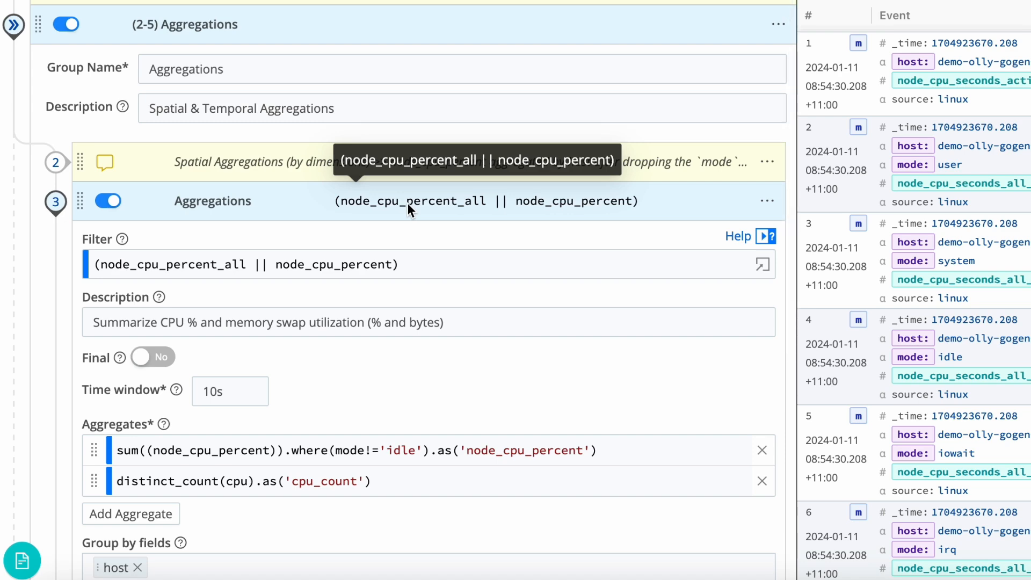
pyautogui.moveTo(405, 222)
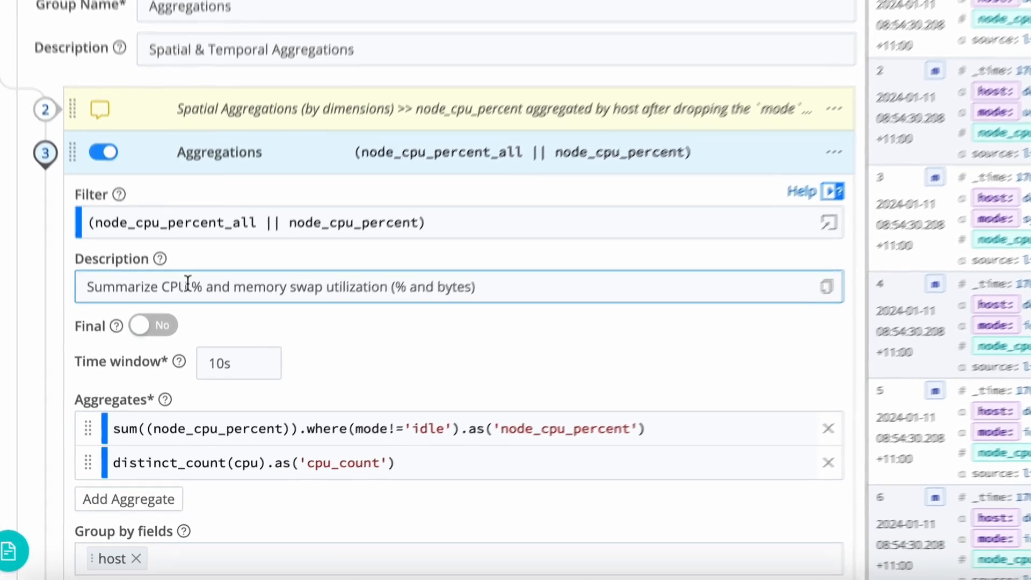
pyautogui.scroll(-3)
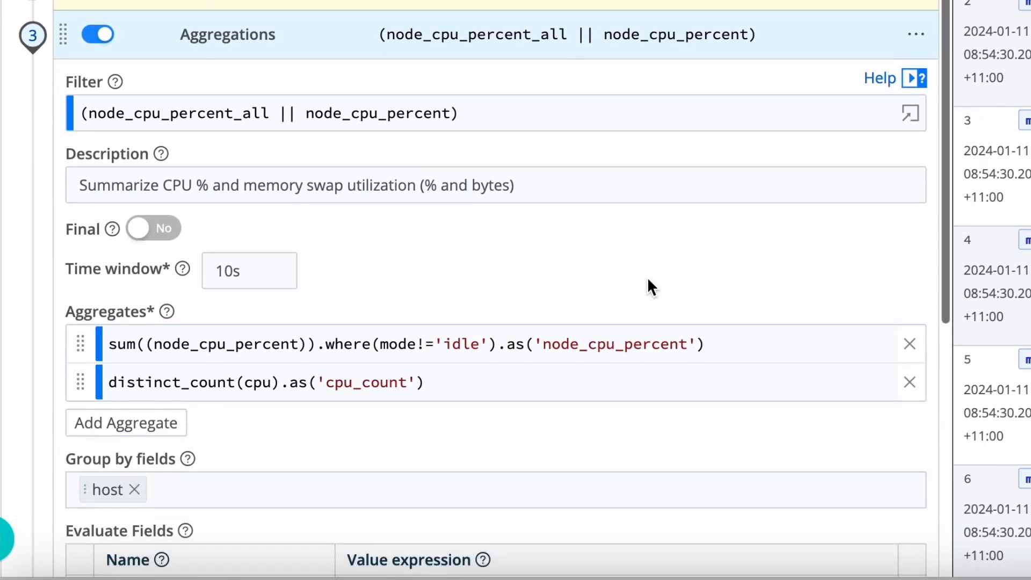
pyautogui.scroll(-3)
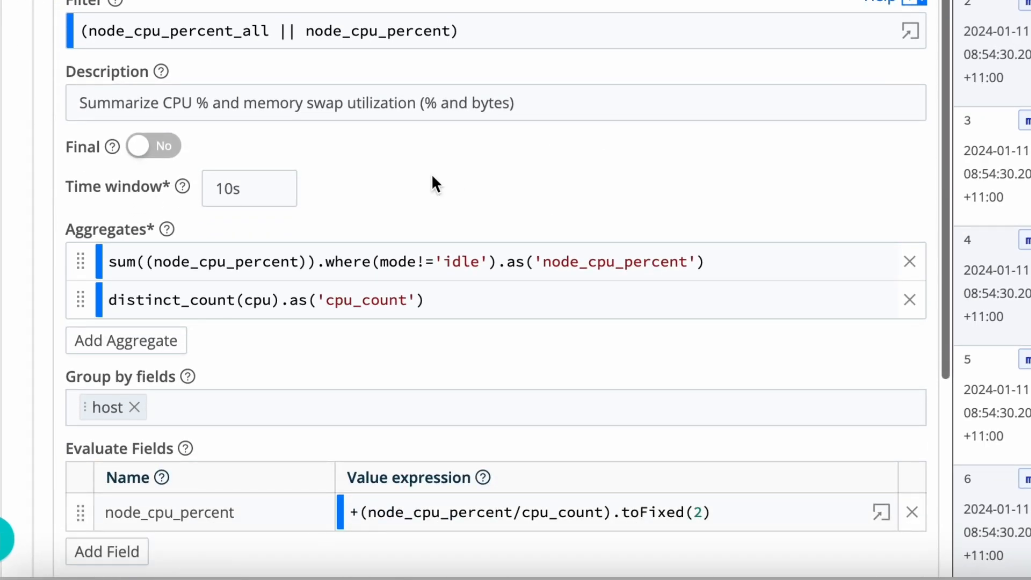
pyautogui.click(237, 189)
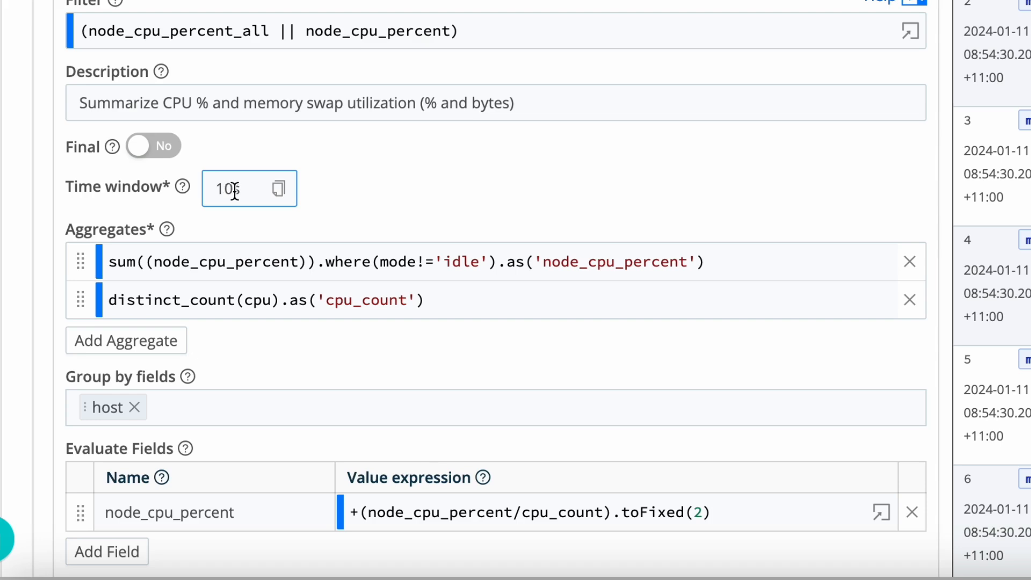
pyautogui.write('s')
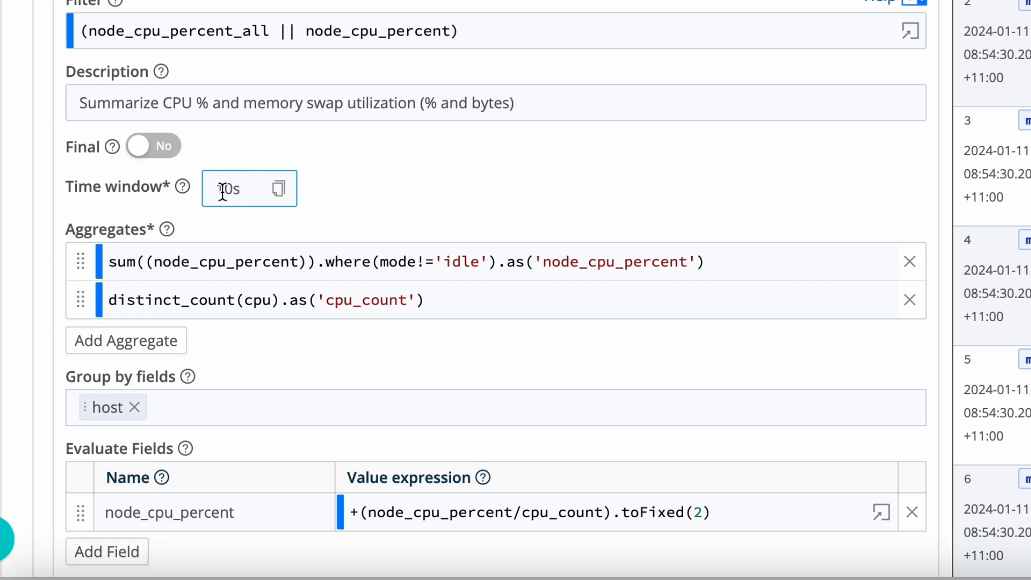
pyautogui.scroll(-3)
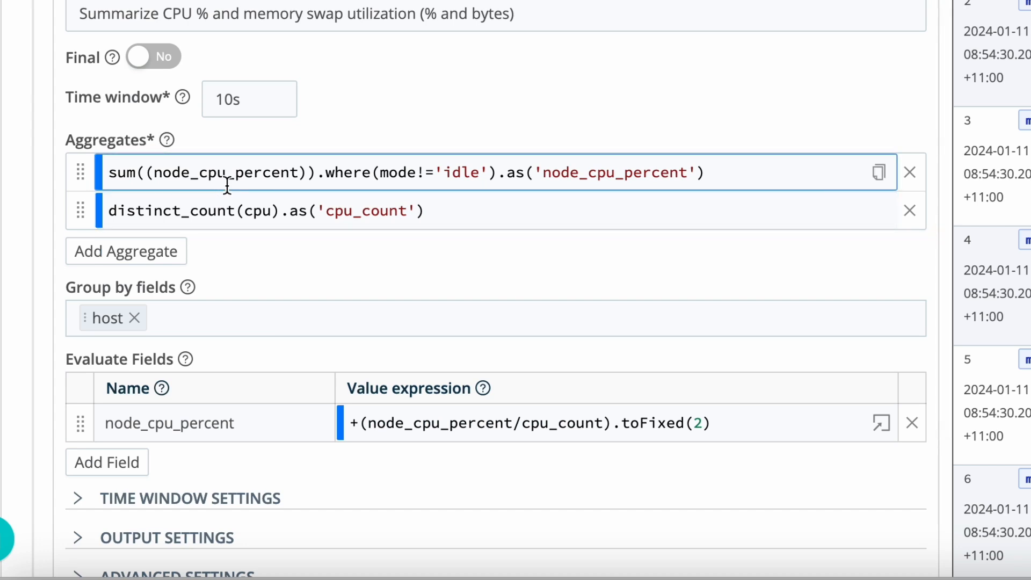
# - Review the sum aggregate, host grouping and evaluate expression of node_cpu_percent, unchanged
pyautogui.click(461, 173)
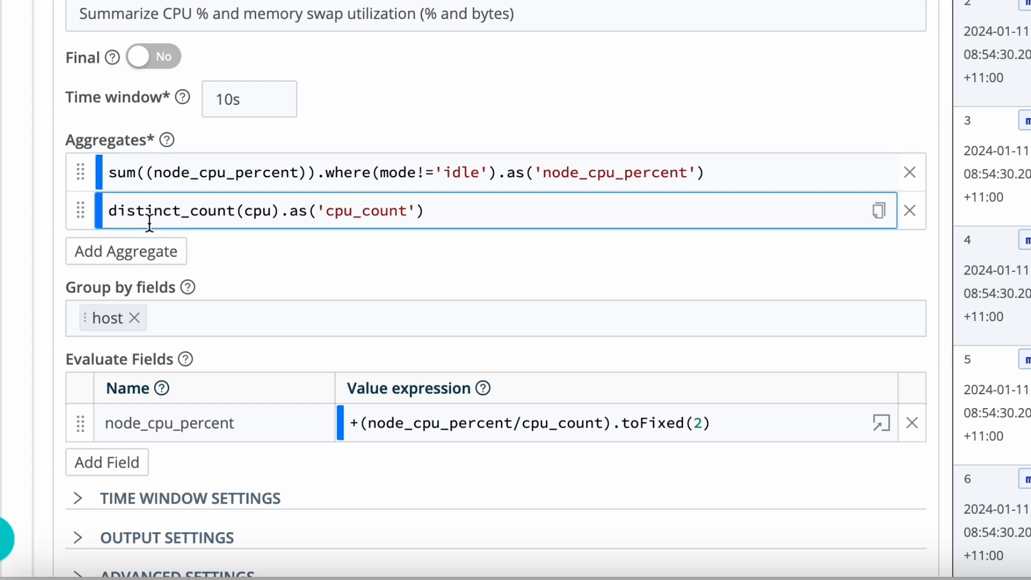
pyautogui.moveTo(270, 221)
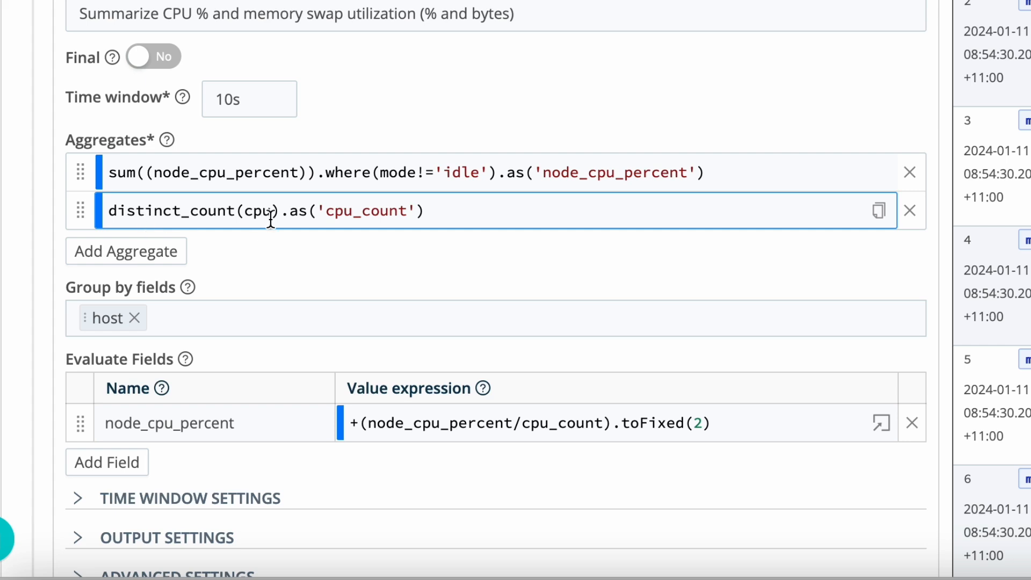
pyautogui.click(368, 327)
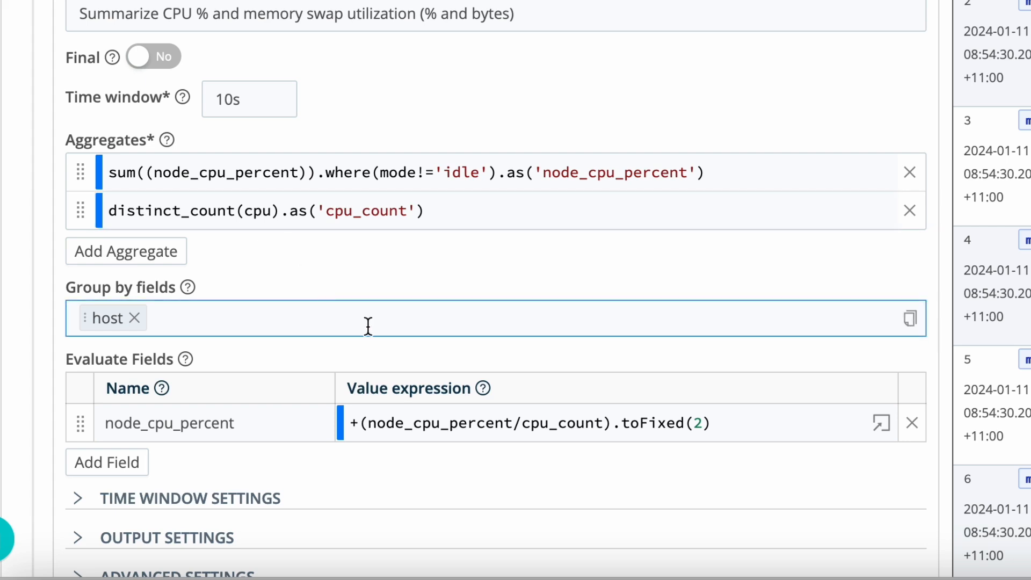
pyautogui.click(471, 436)
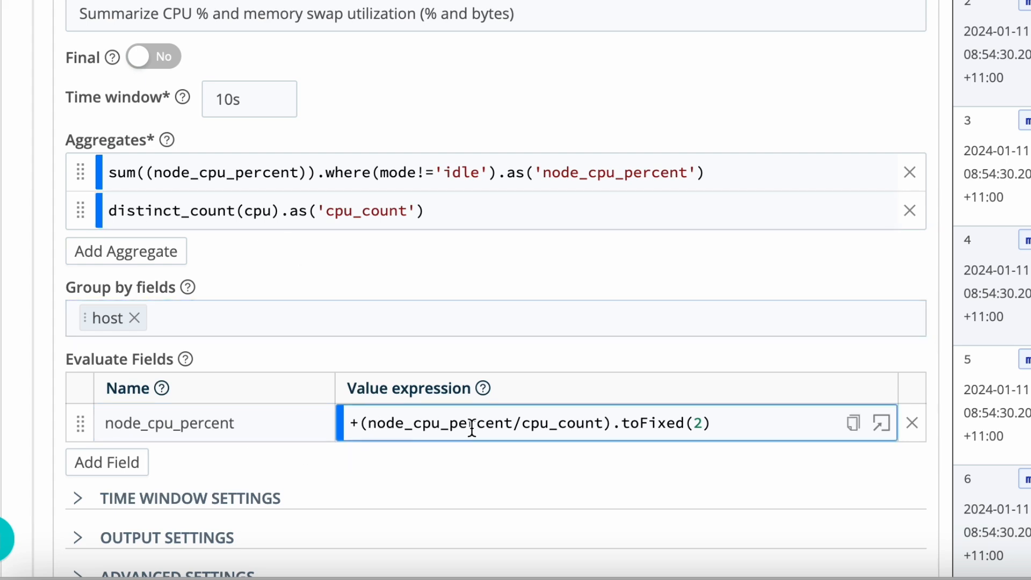
pyautogui.moveTo(568, 435)
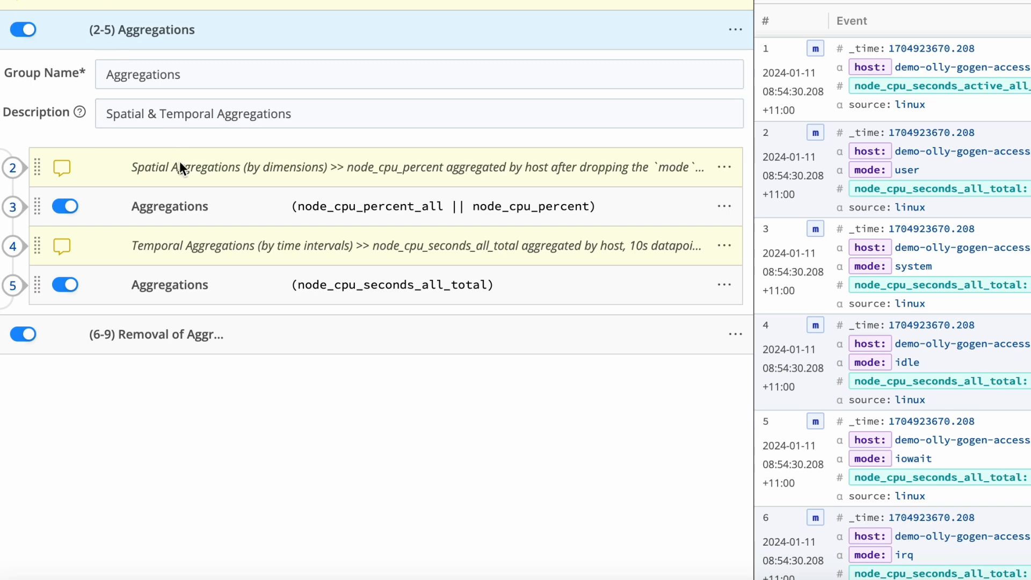
# - Review the CPU seconds aggregation's 20s window and idle-excluding sum, then collapse it
pyautogui.click(170, 285)
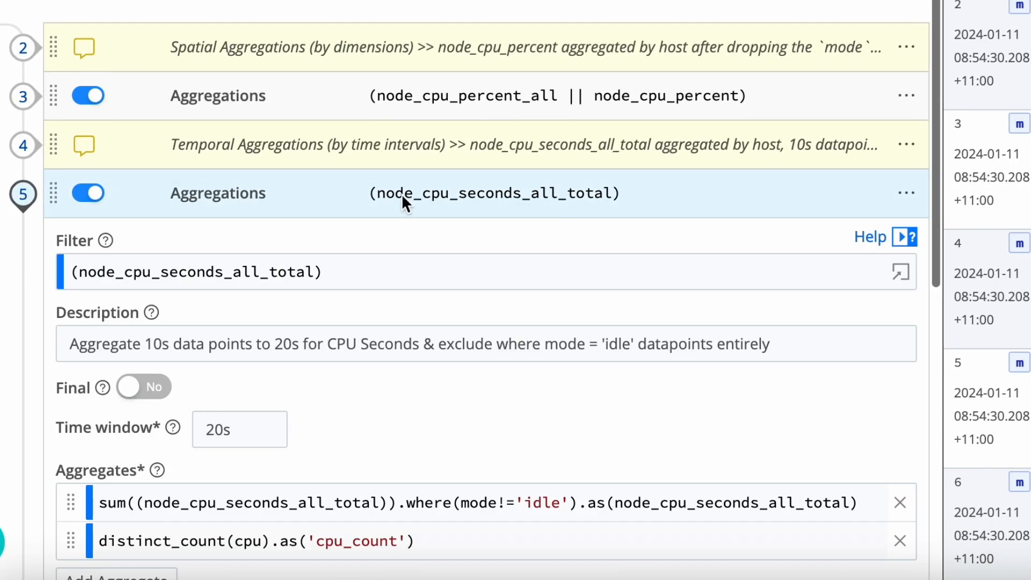
pyautogui.scroll(-3)
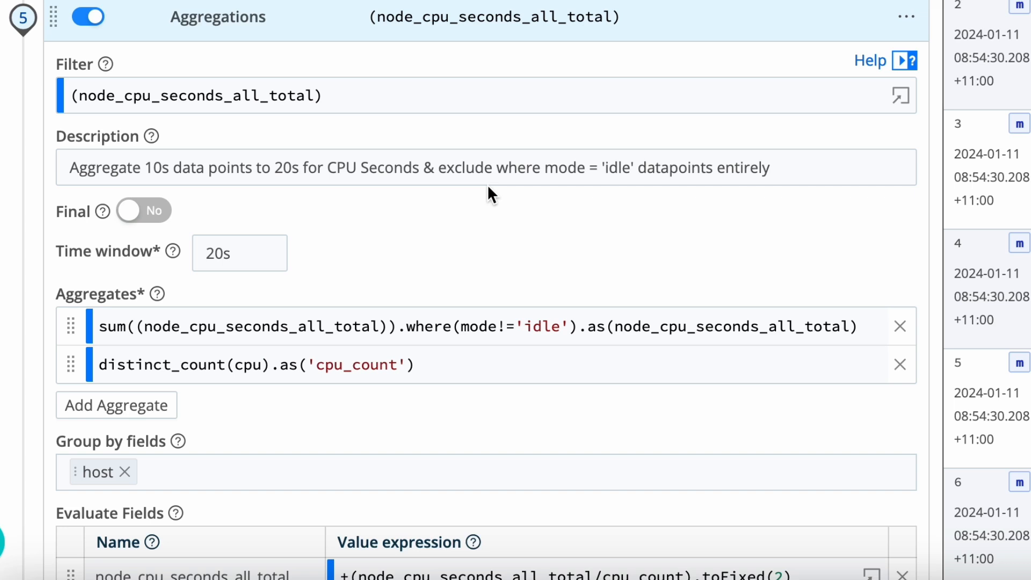
pyautogui.moveTo(361, 256)
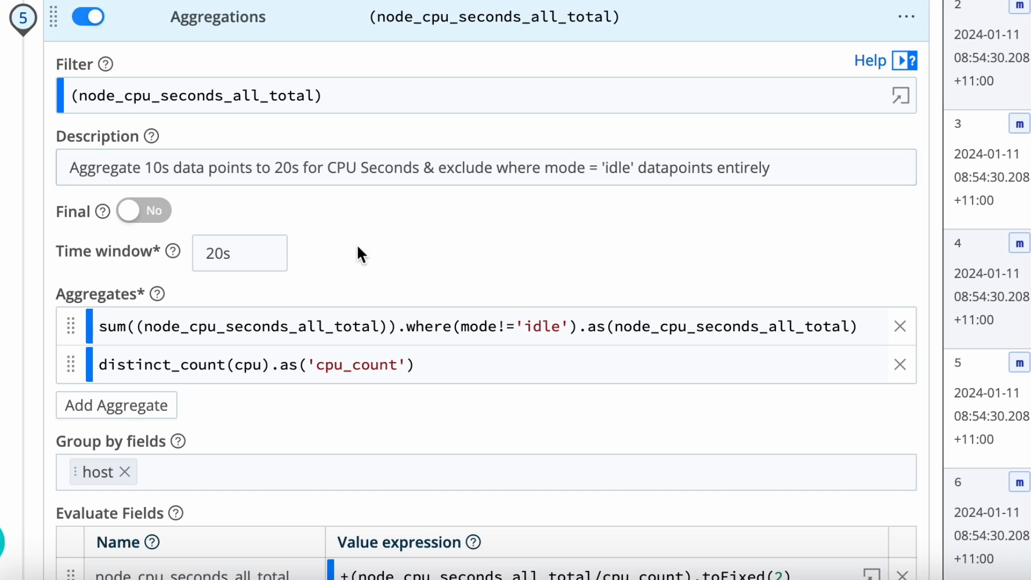
pyautogui.click(222, 267)
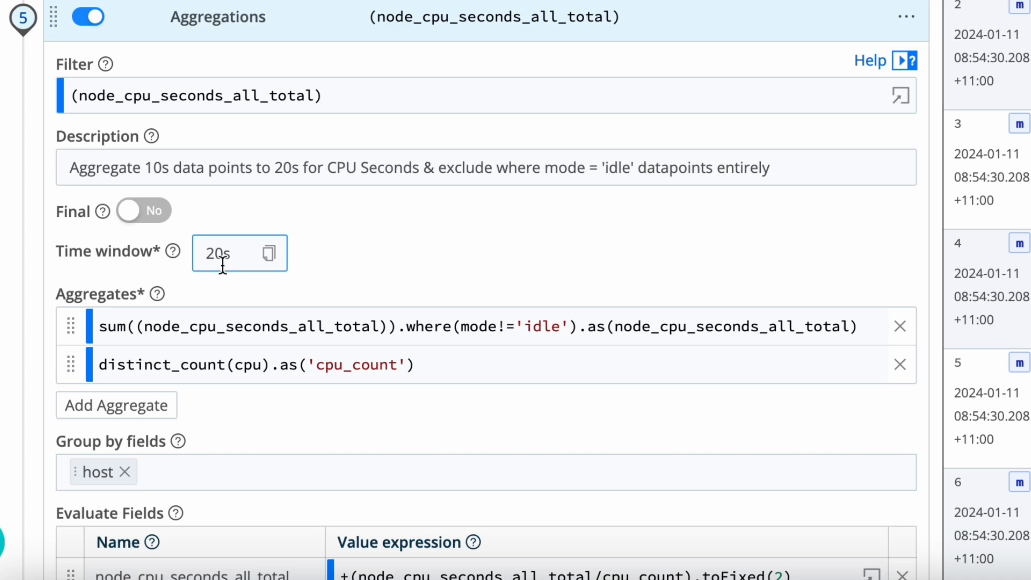
pyautogui.scroll(-3)
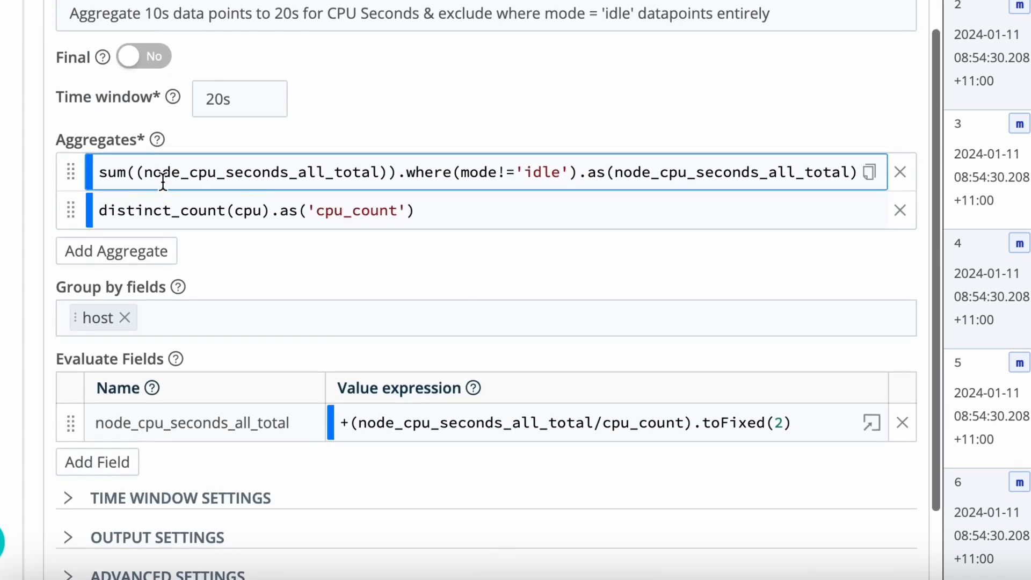
pyautogui.moveTo(231, 163)
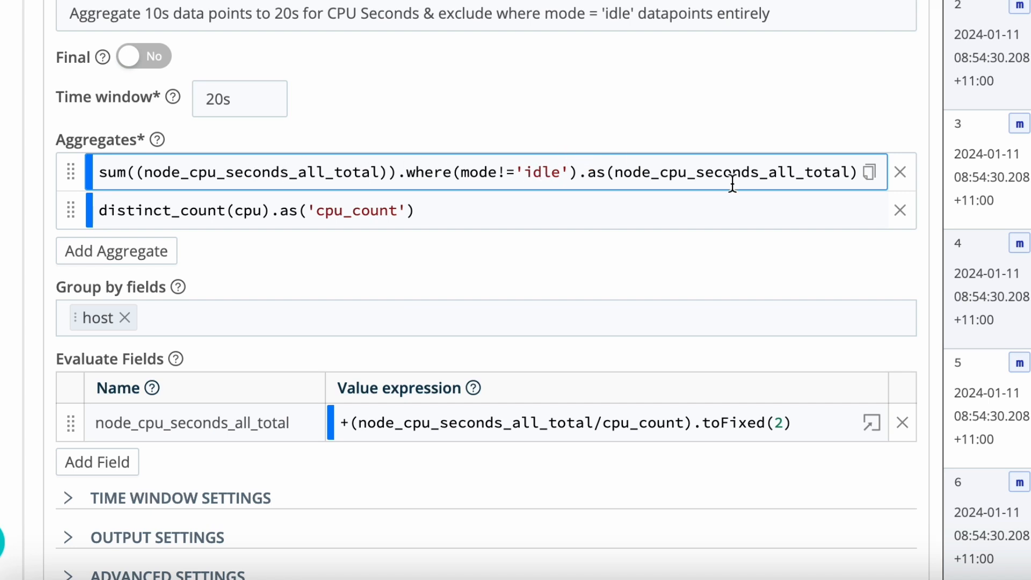
pyautogui.moveTo(779, 173)
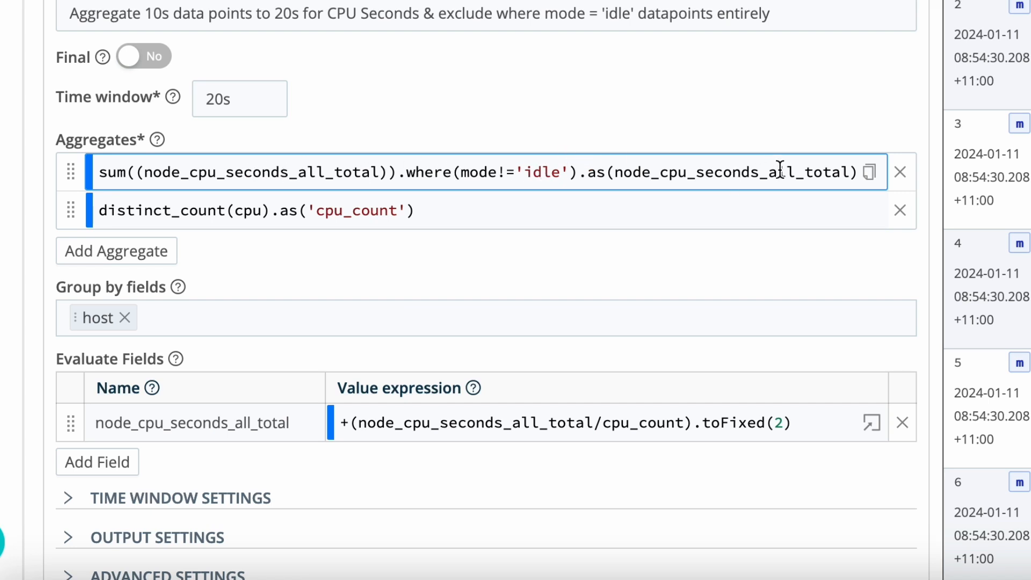
pyautogui.click(249, 211)
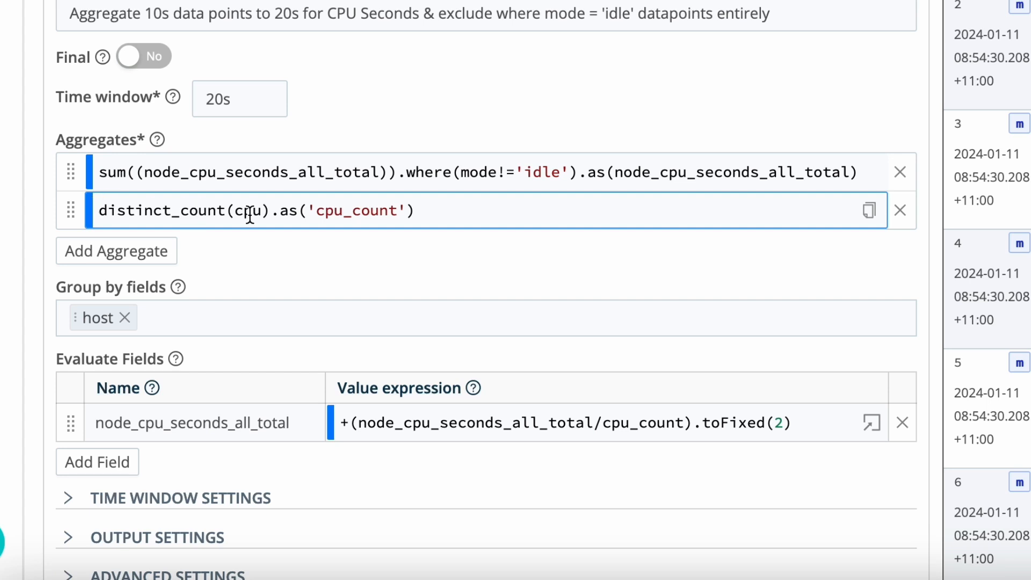
pyautogui.scroll(-3)
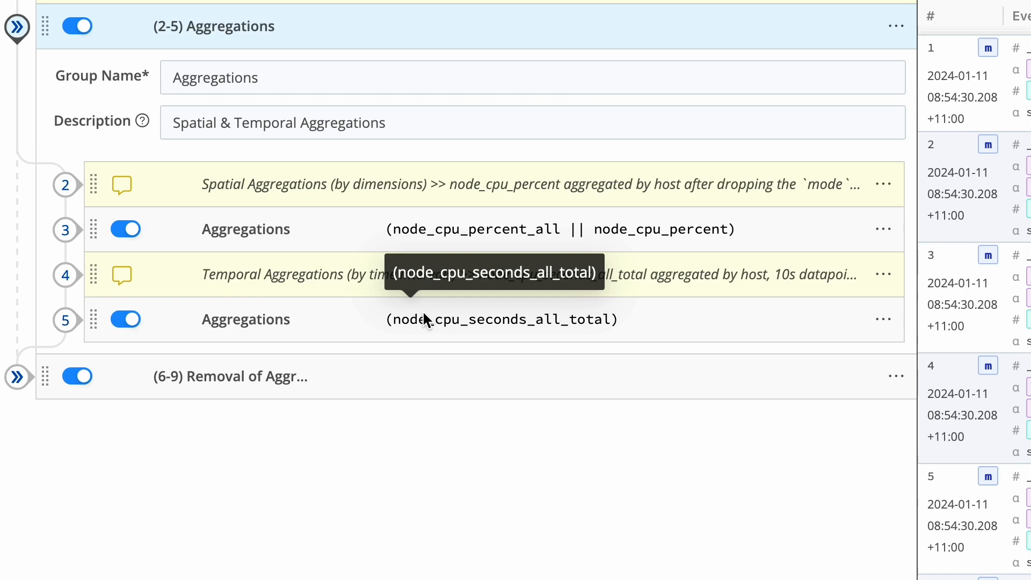
pyautogui.moveTo(509, 432)
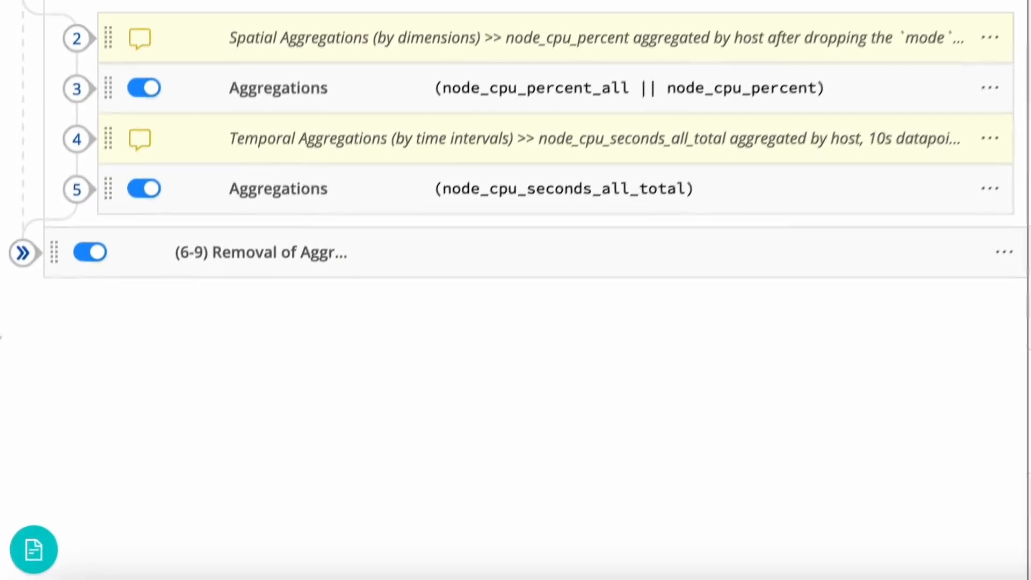
# - Expand the (6-9) Removal of Aggregated Fields & Events group and open the Drop filter
pyautogui.click(261, 252)
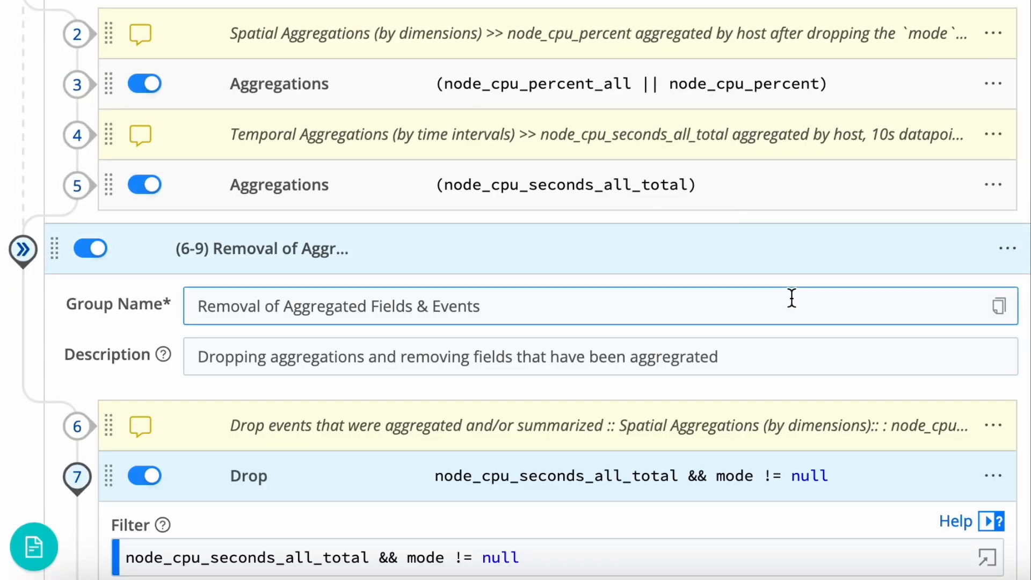
pyautogui.scroll(-3)
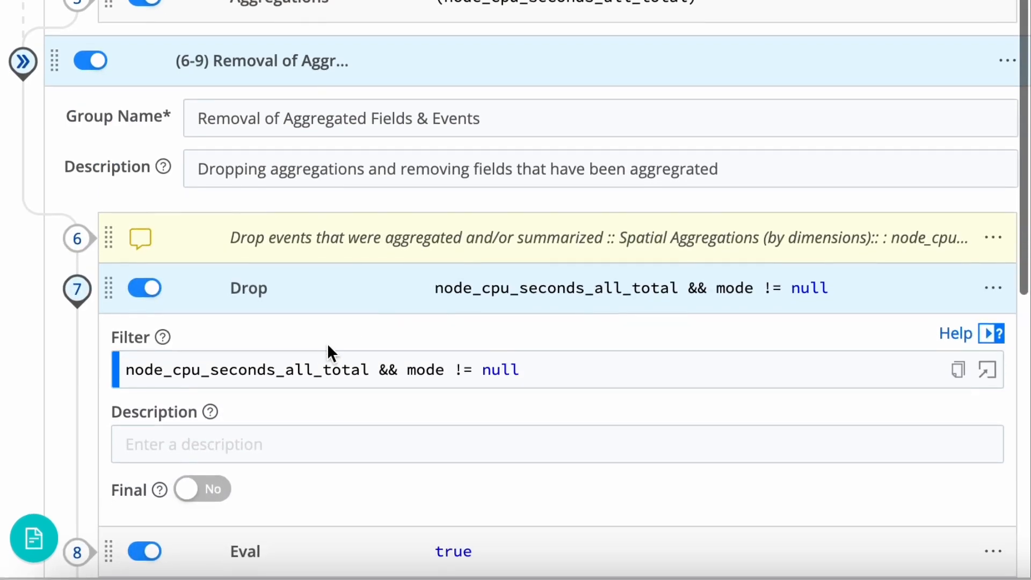
pyautogui.scroll(-3)
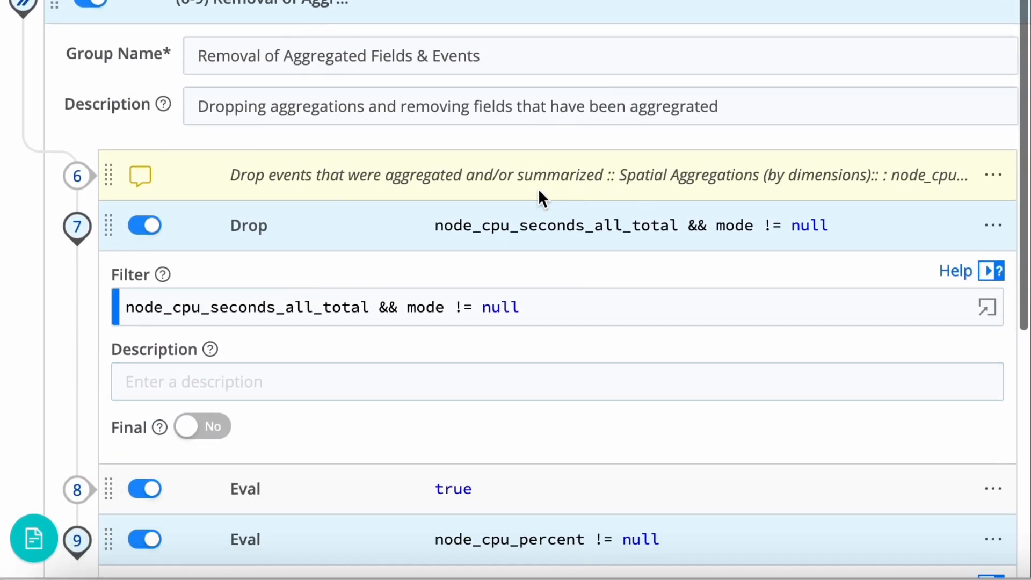
pyautogui.moveTo(563, 25)
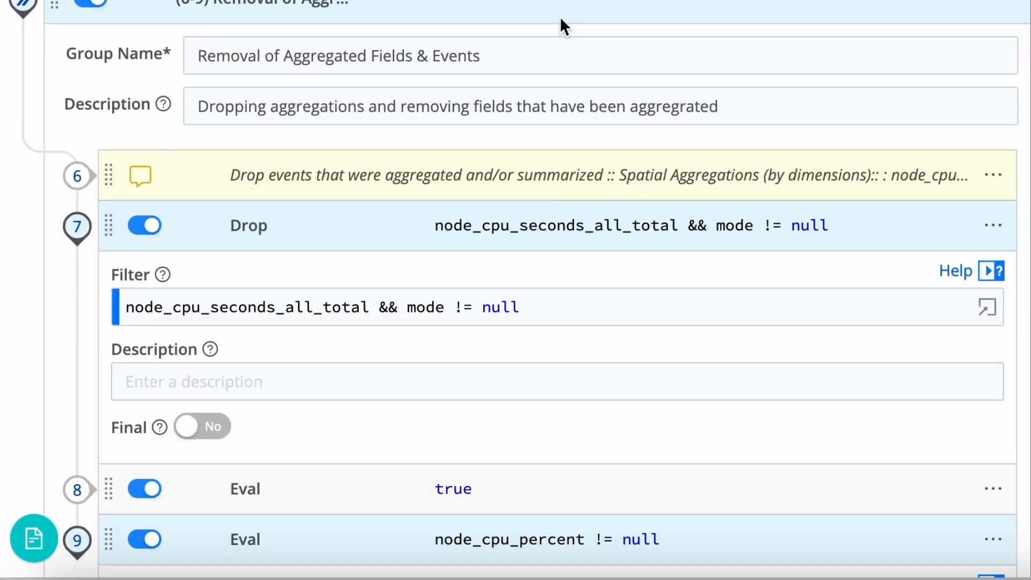
pyautogui.click(182, 307)
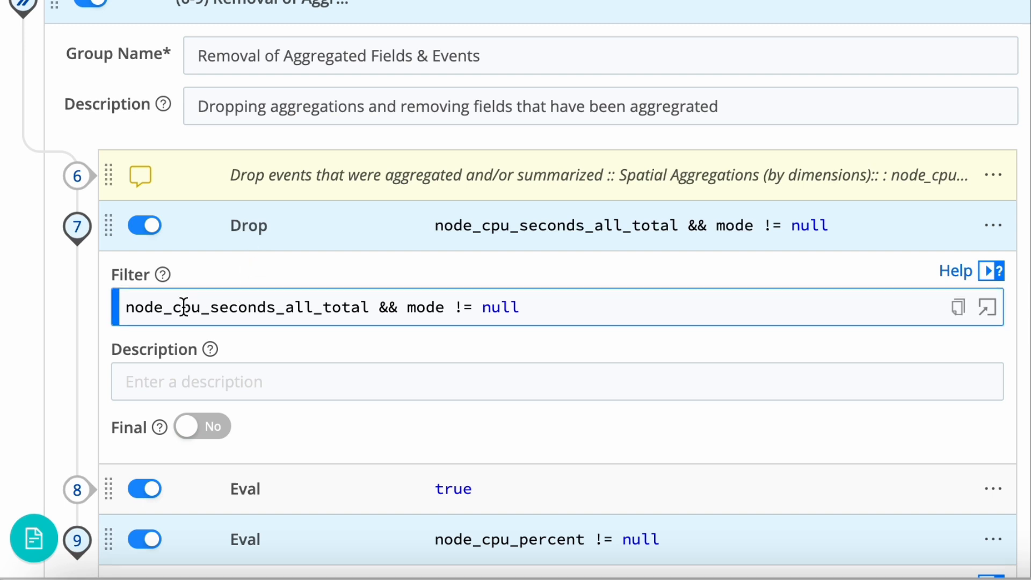
pyautogui.moveTo(218, 307)
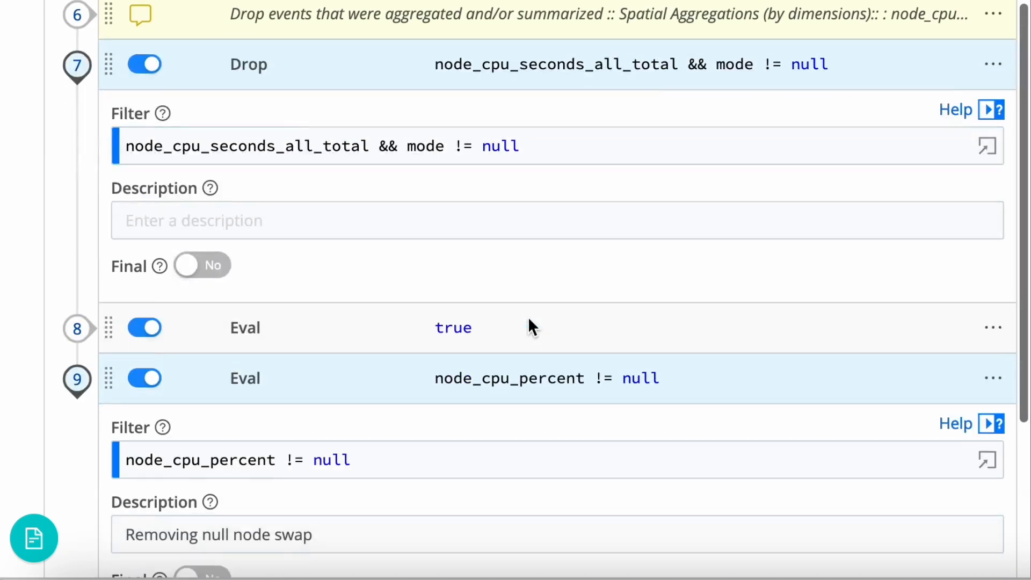
# - Check the Eval steps appending -streamed to host and removing fields, then view sample events
pyautogui.scroll(-3)
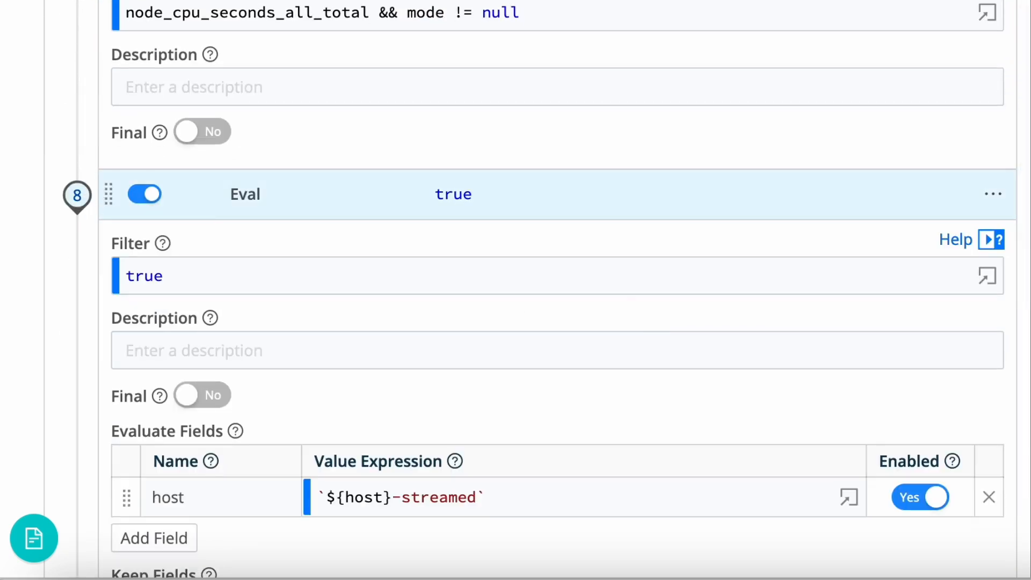
pyautogui.scroll(-3)
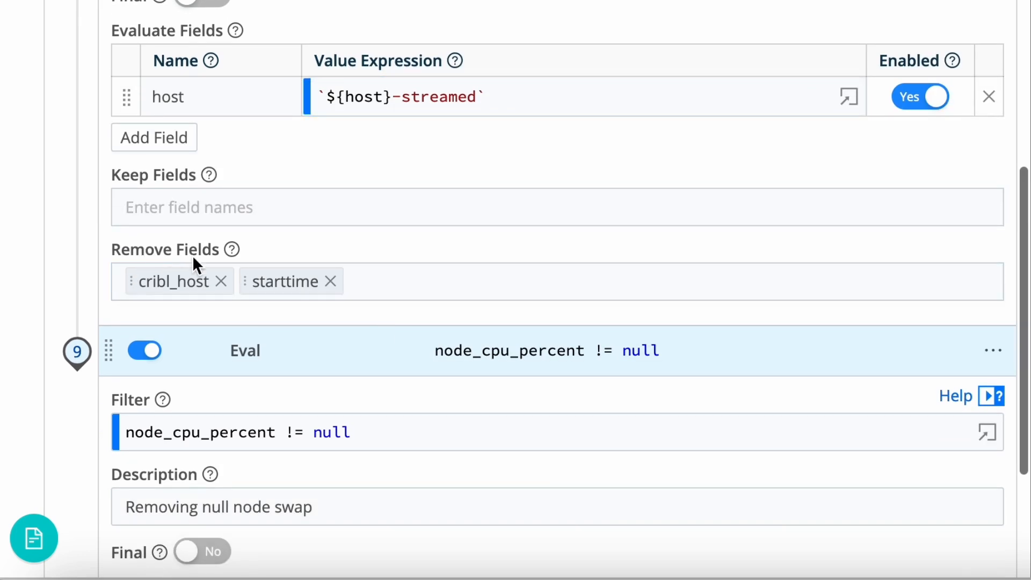
pyautogui.click(177, 282)
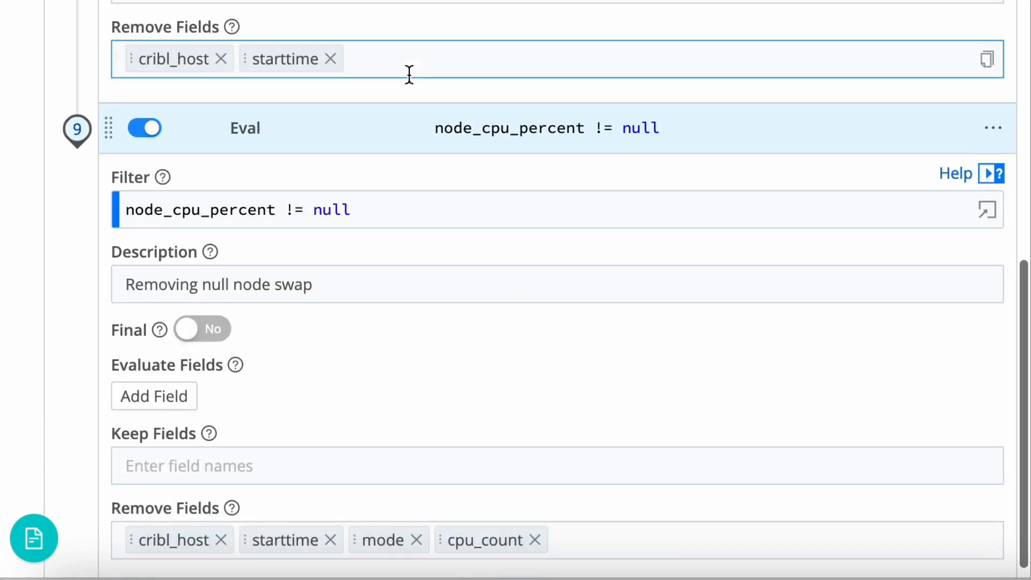
pyautogui.scroll(-3)
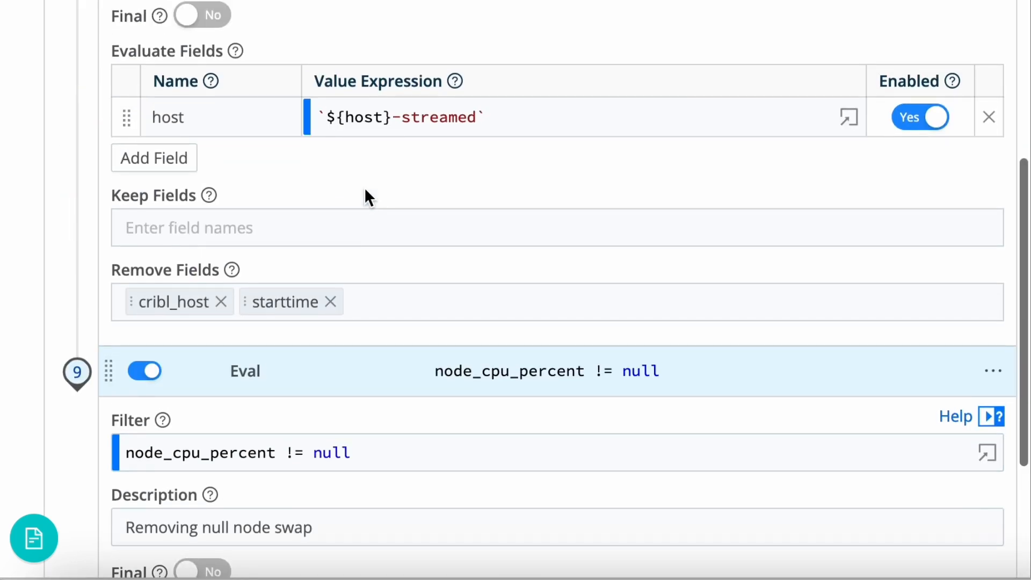
pyautogui.scroll(-3)
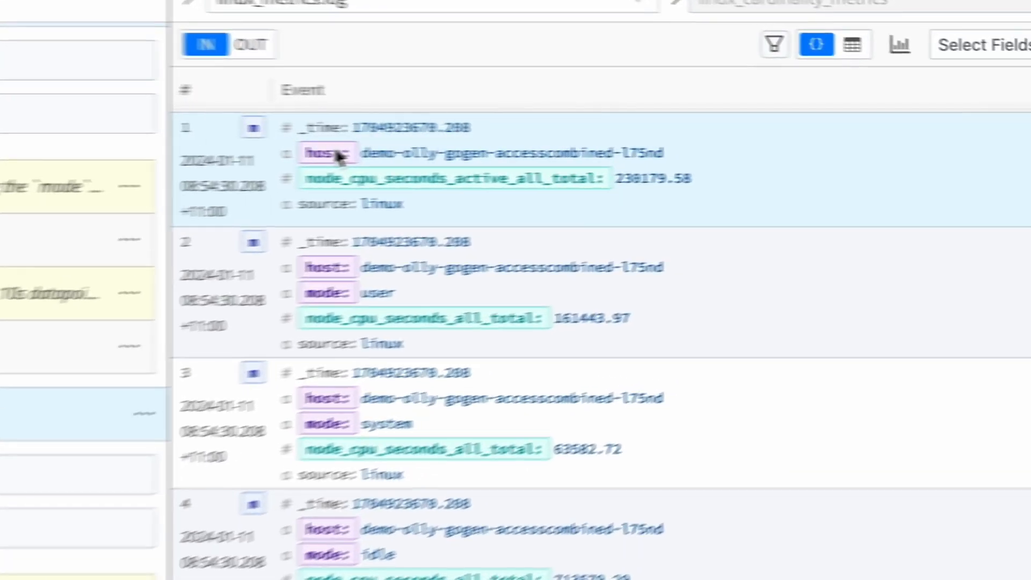
# - Preview OUT events filtered to node_cpu_seconds_all_total, showing -streamed hosts
pyautogui.click(214, 43)
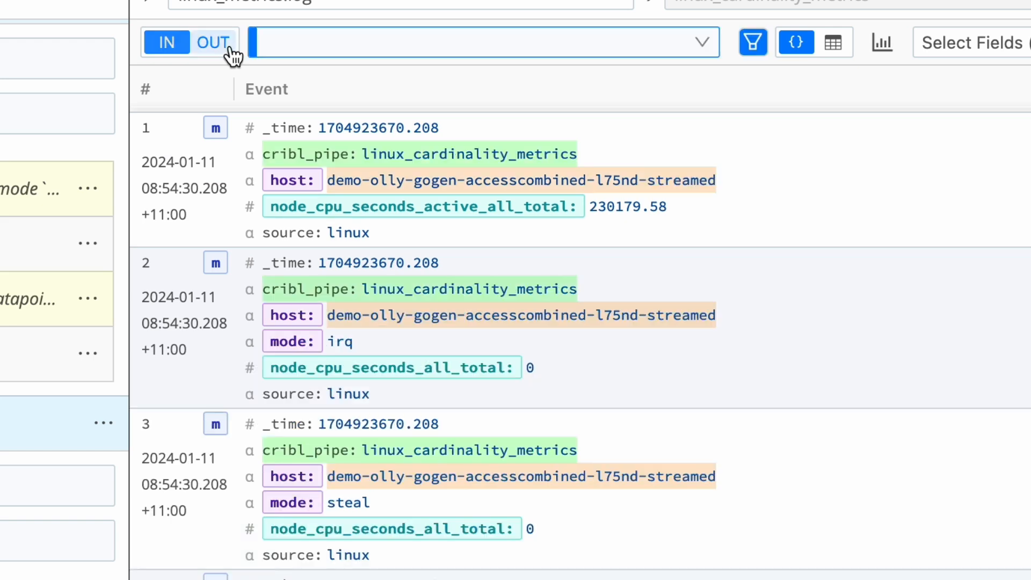
pyautogui.click(213, 41)
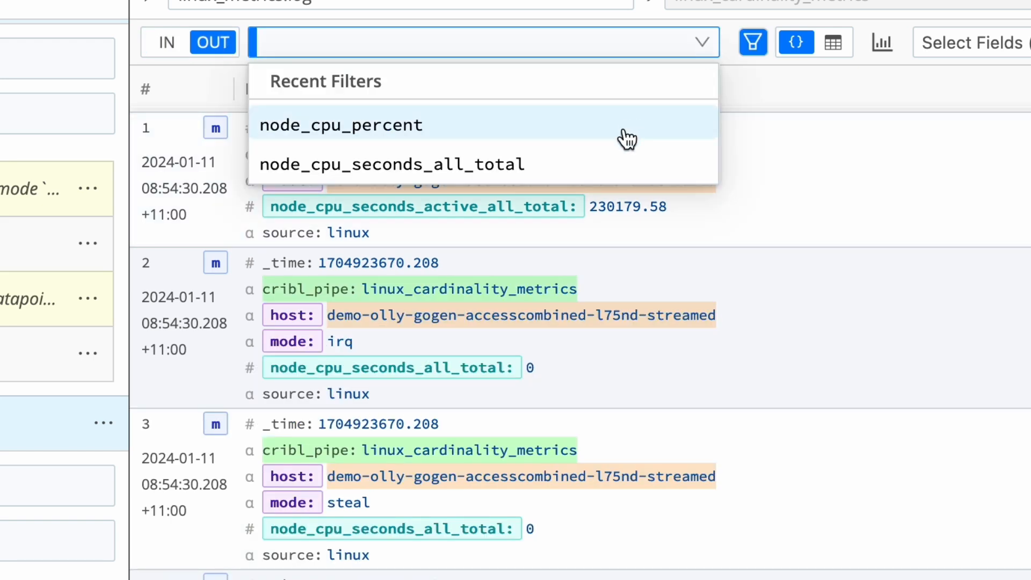
pyautogui.click(392, 164)
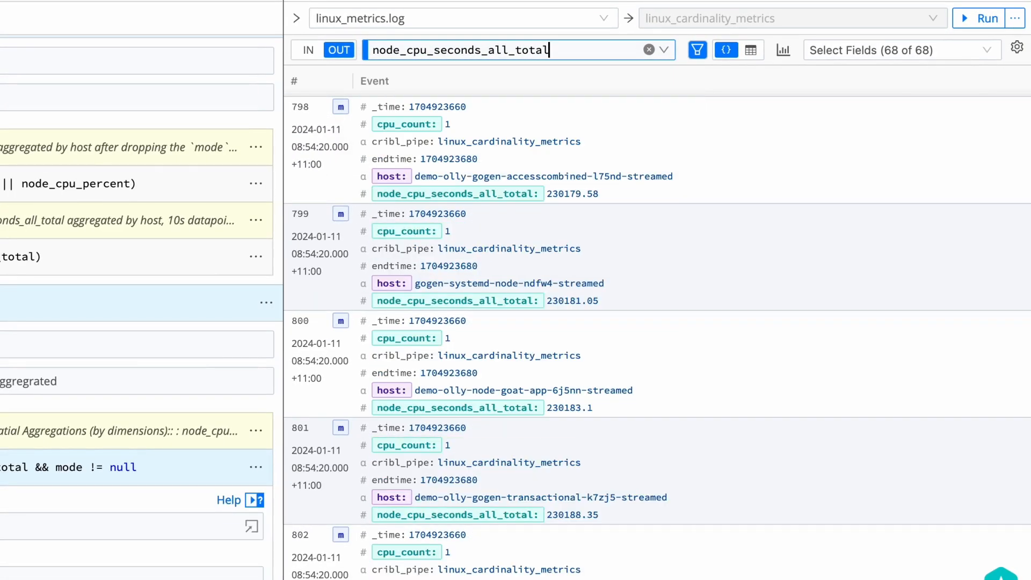
pyautogui.moveTo(380, 150)
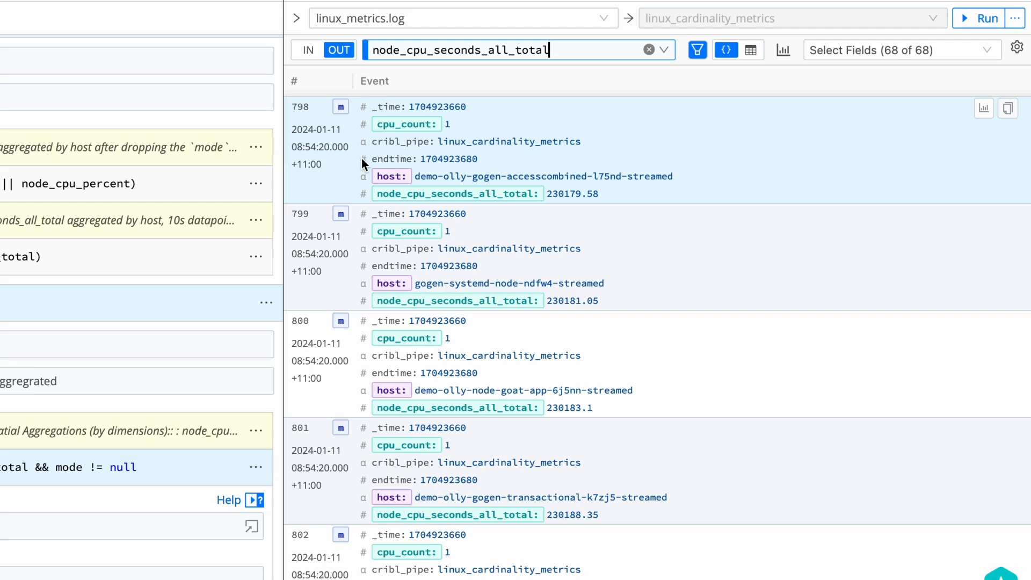
pyautogui.moveTo(331, 162)
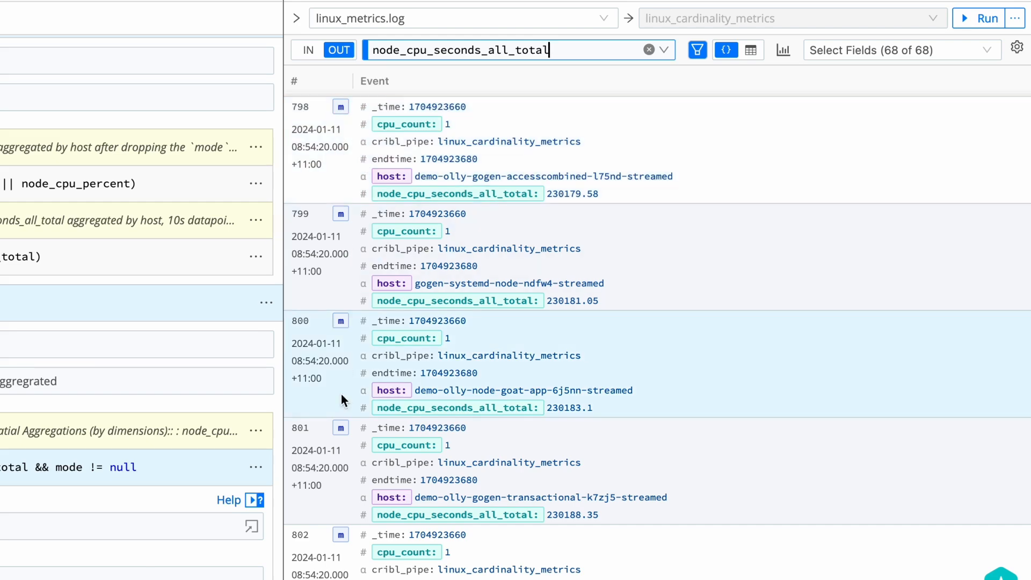
pyautogui.scroll(-3)
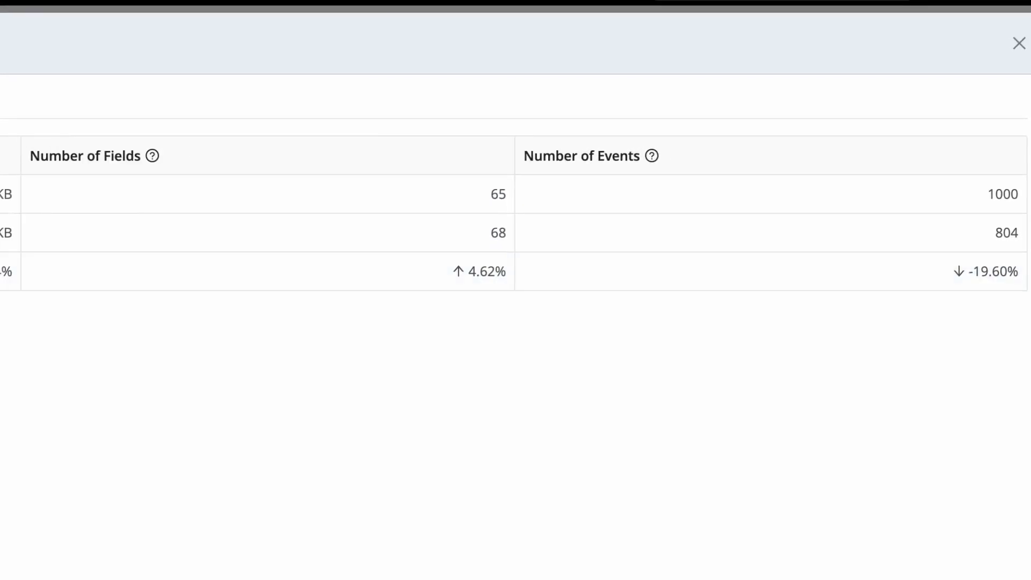
pyautogui.moveTo(1016, 42)
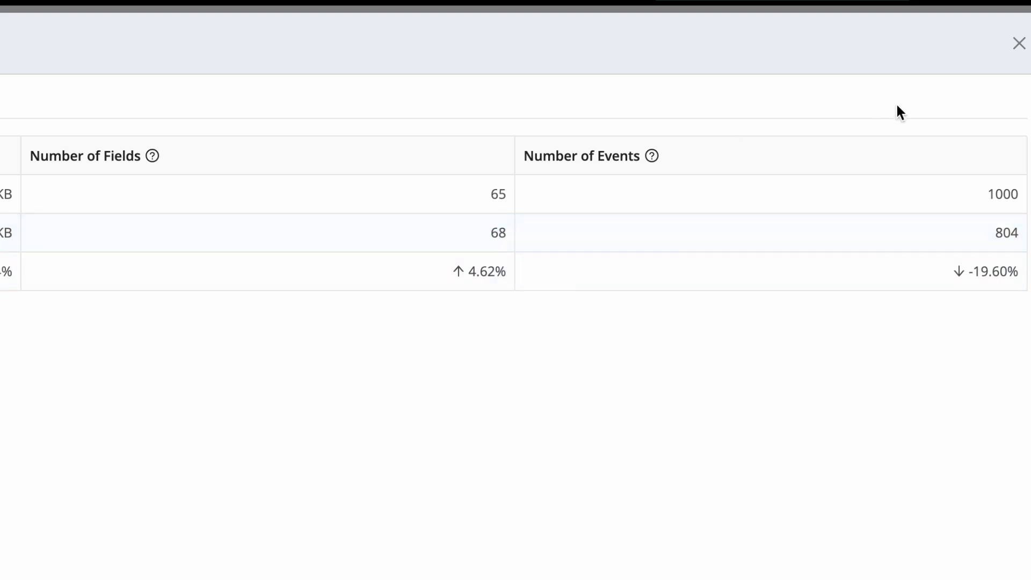
# - Show IN versus OUT statistics: 1000 events reduced to 804
pyautogui.click(1018, 42)
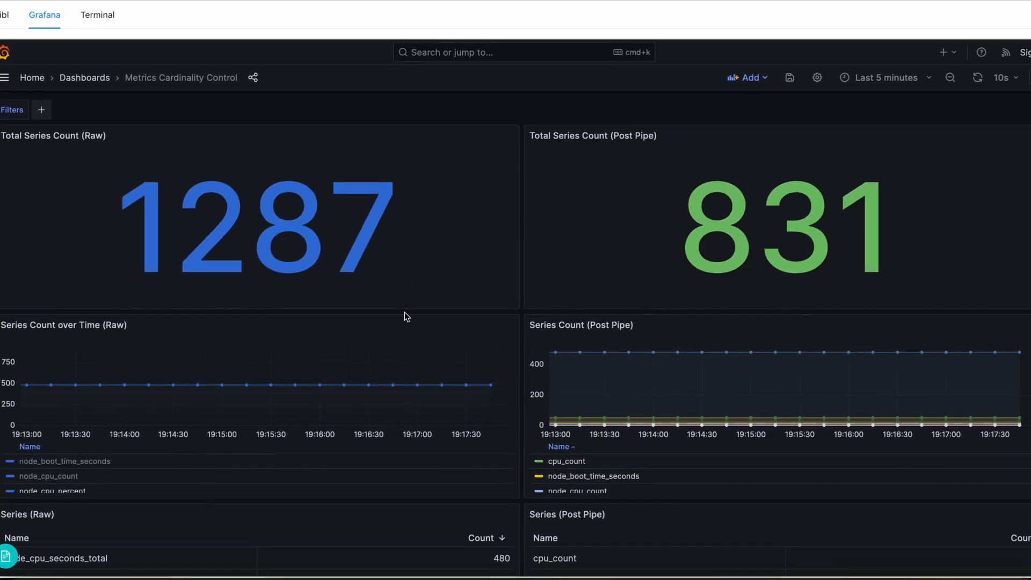
pyautogui.moveTo(426, 326)
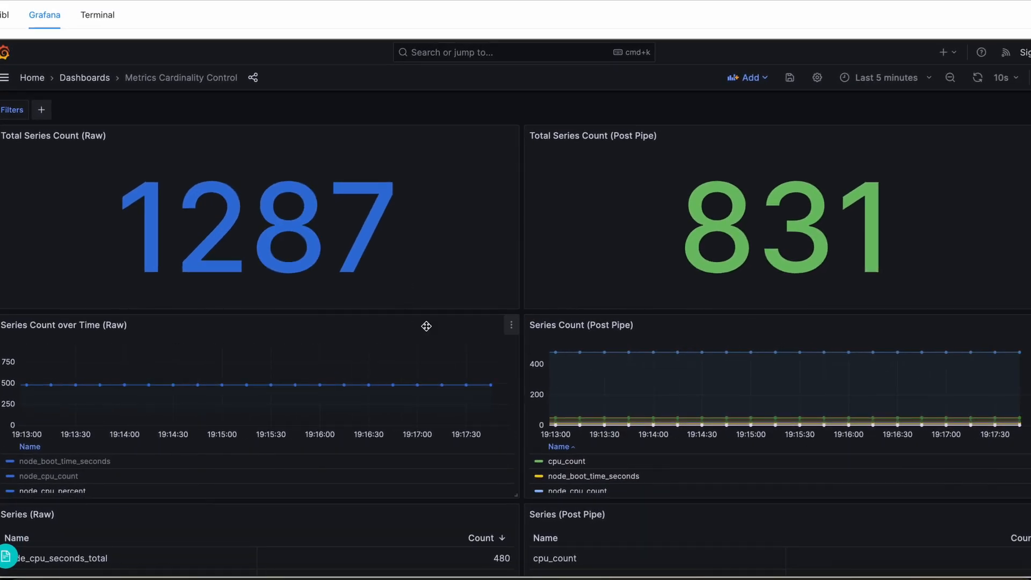
pyautogui.moveTo(847, 196)
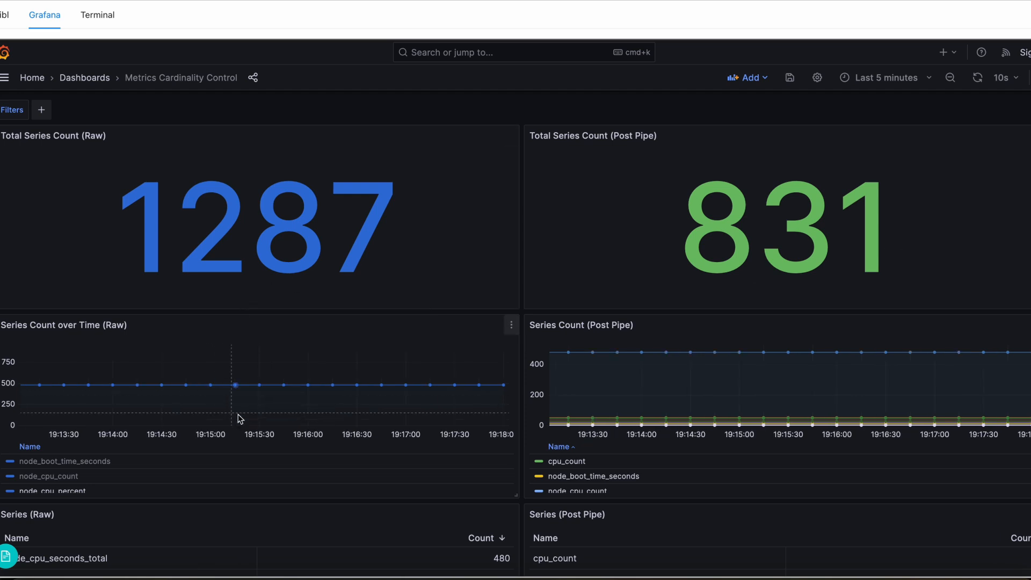
# - Scroll the Grafana cardinality dashboard down to the per-metric Series tables
pyautogui.scroll(-3)
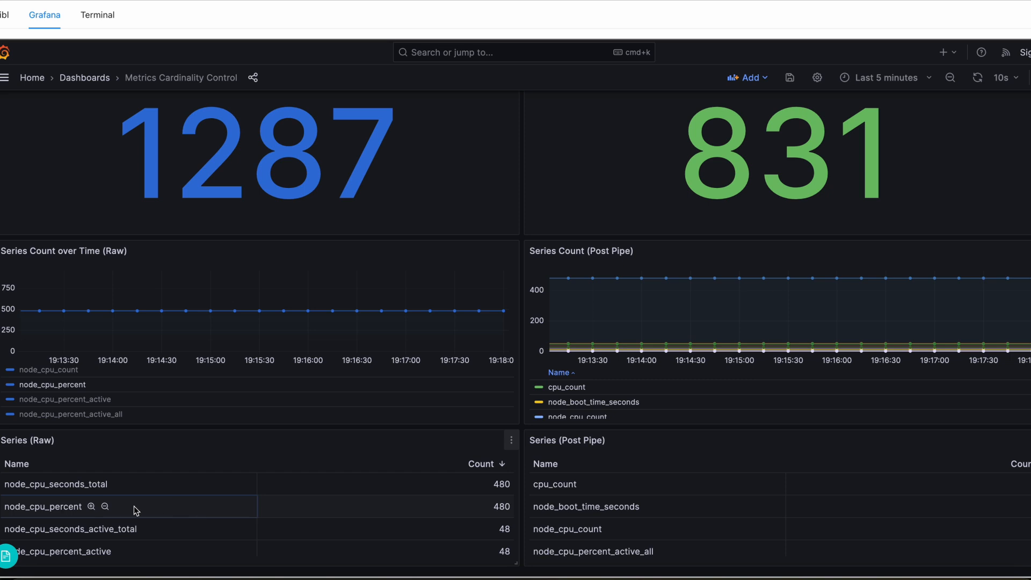
pyautogui.moveTo(90, 507)
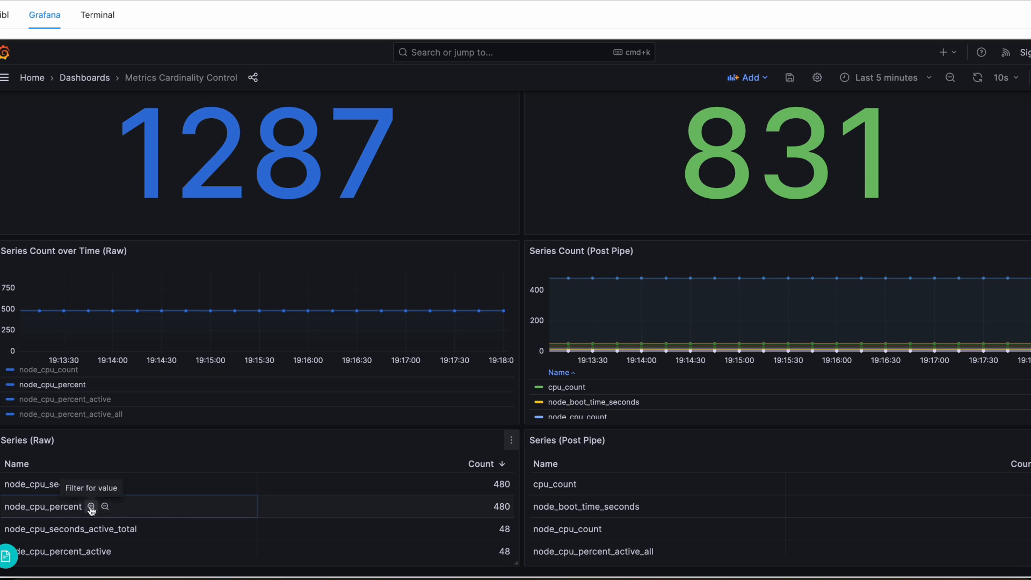
# - Filter the Grafana dashboard to node_cpu_percent: 480 raw series versus 51
pyautogui.click(91, 507)
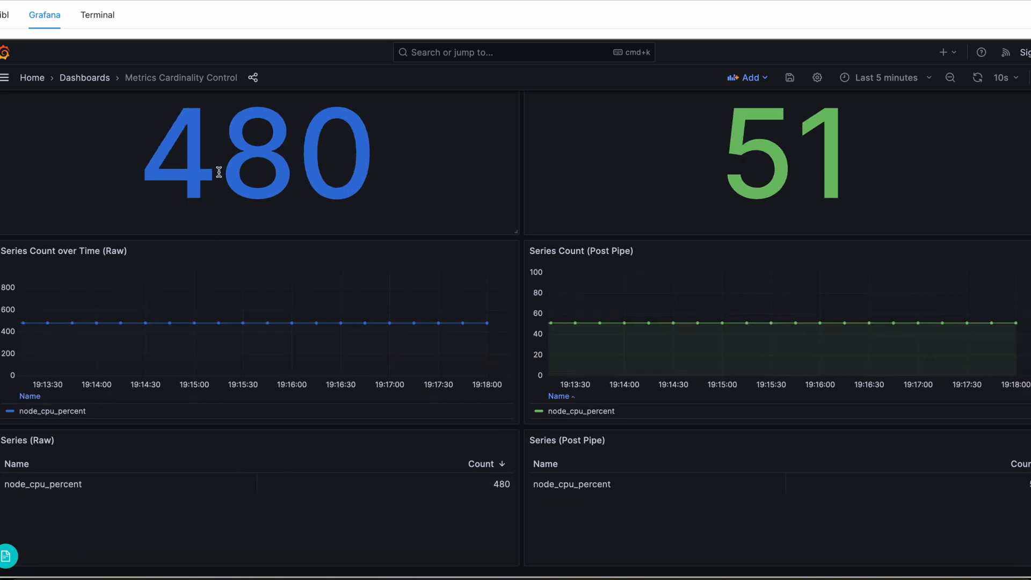
pyautogui.moveTo(305, 218)
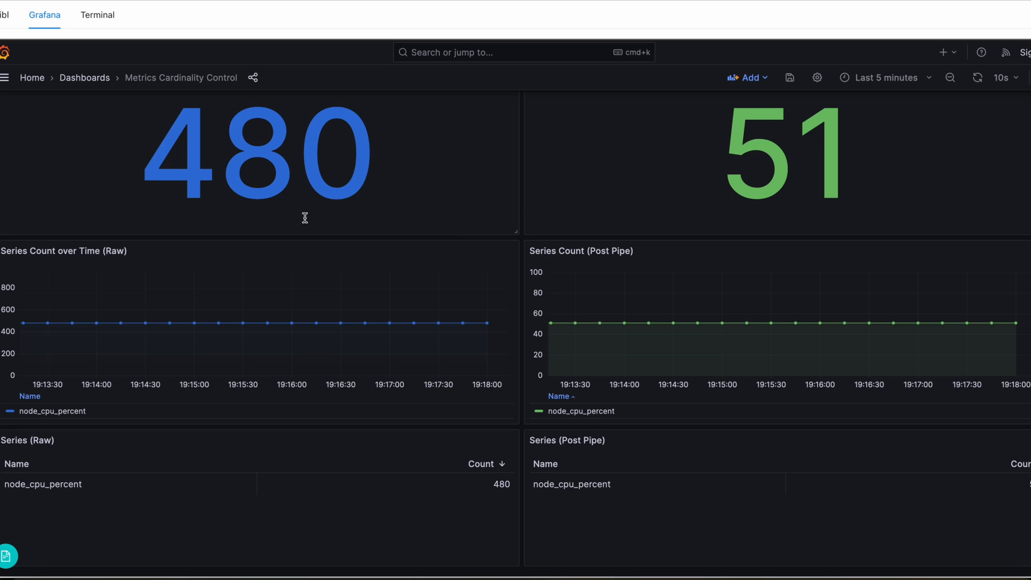
pyautogui.moveTo(314, 213)
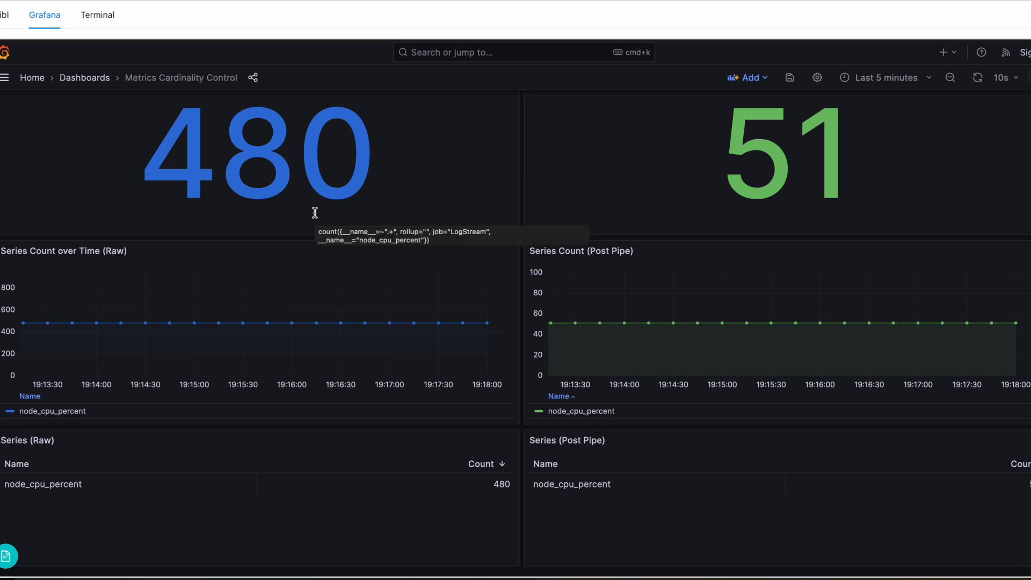
pyautogui.moveTo(843, 222)
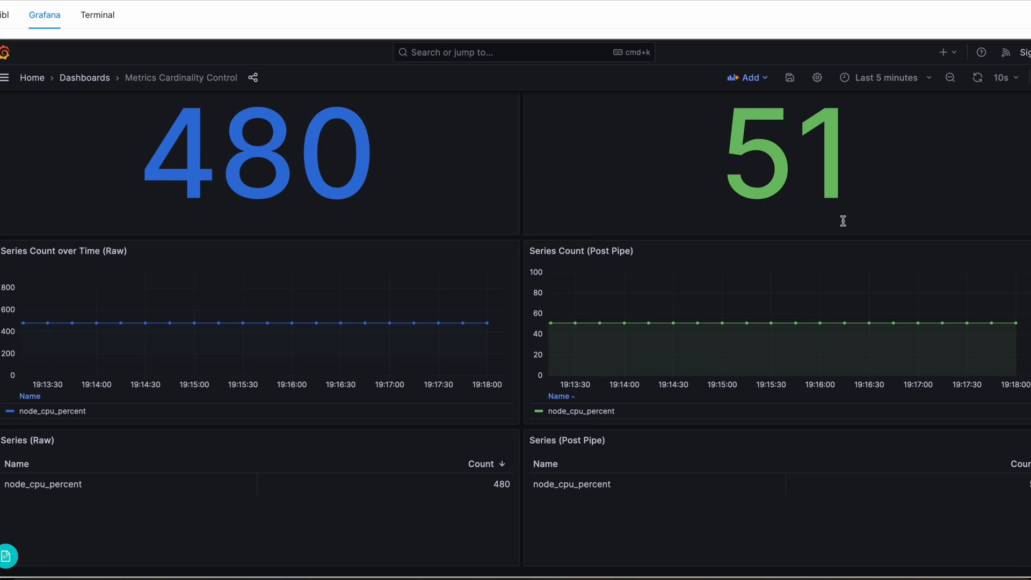